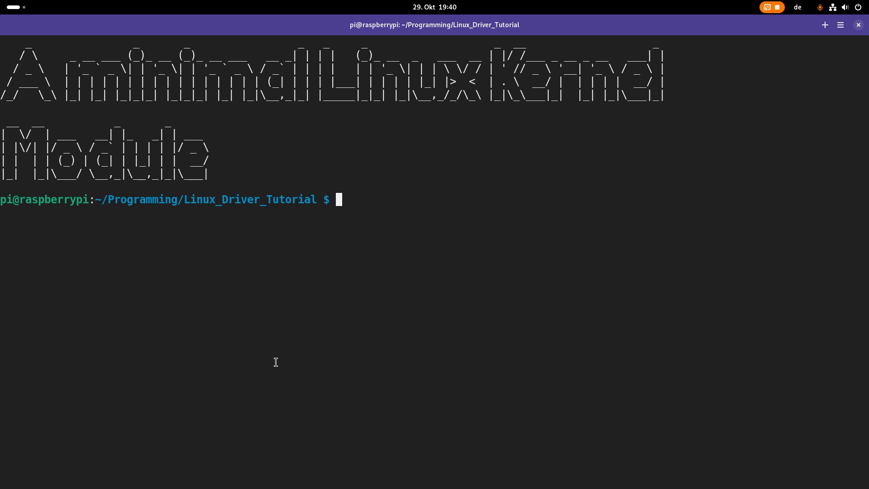
pyautogui.moveTo(14, 210)
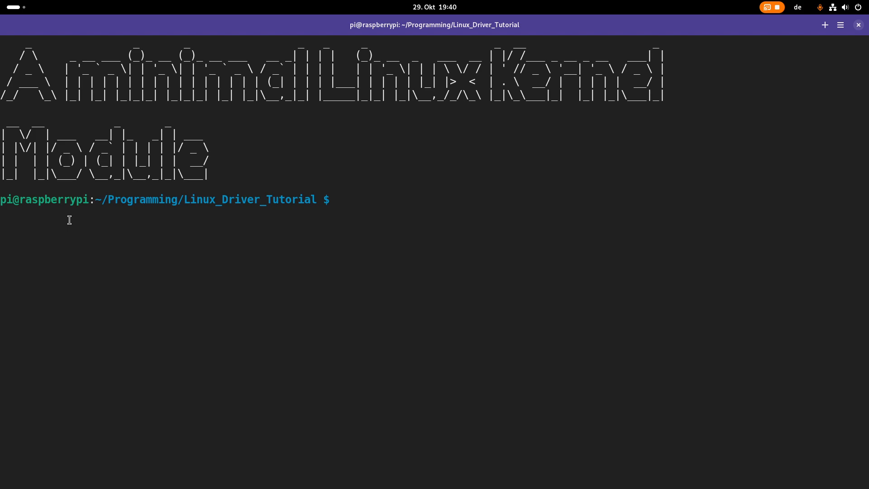
pyautogui.moveTo(273, 211)
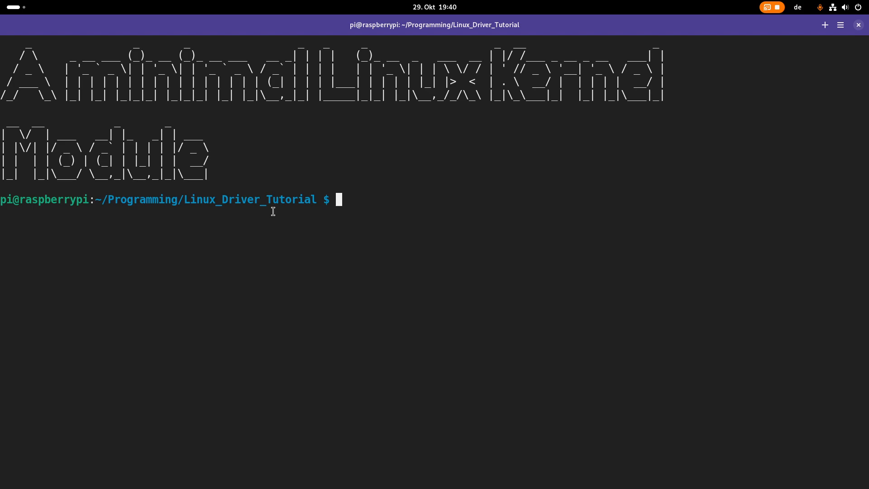
# - List /lib/modules/$(uname -r)/build to see the running kernel's build directory
pyautogui.write('ls')
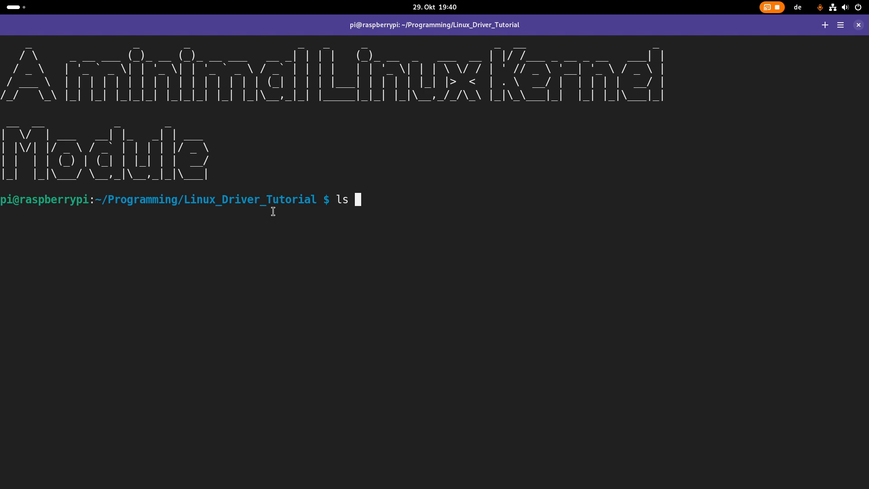
pyautogui.write('/l')
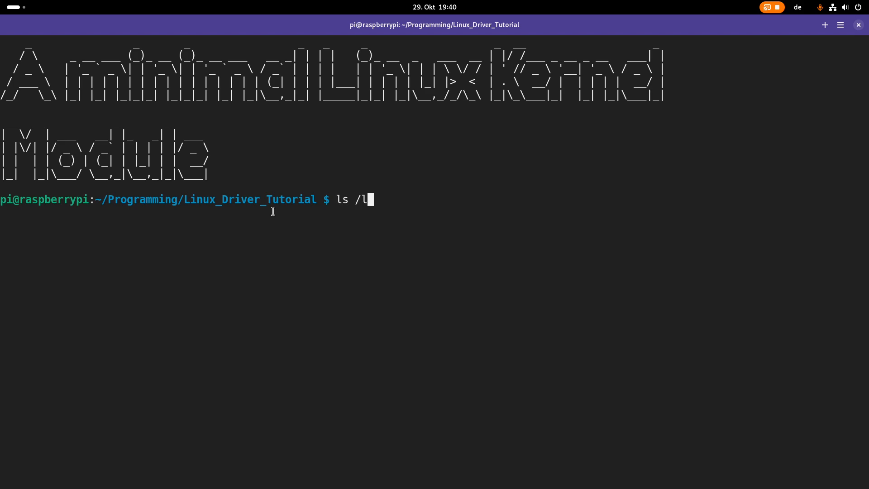
pyautogui.write('ib/modules')
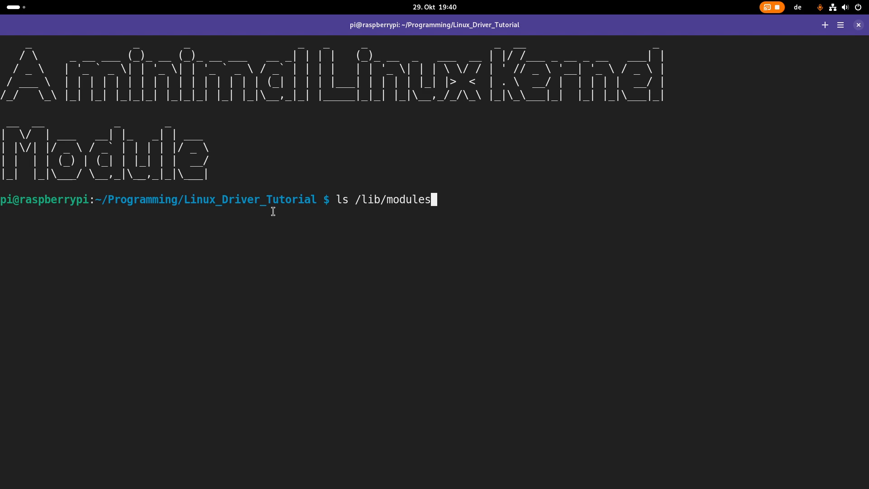
pyautogui.write('/$(unam')
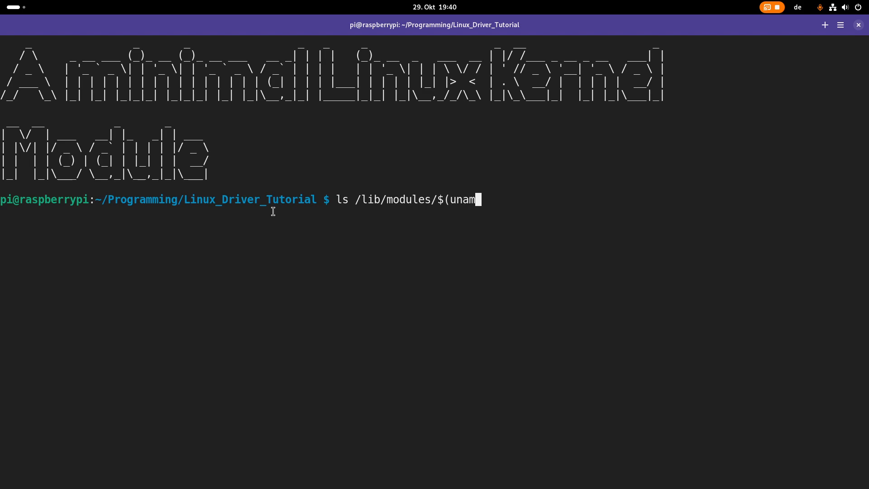
pyautogui.write('e -r)/build')
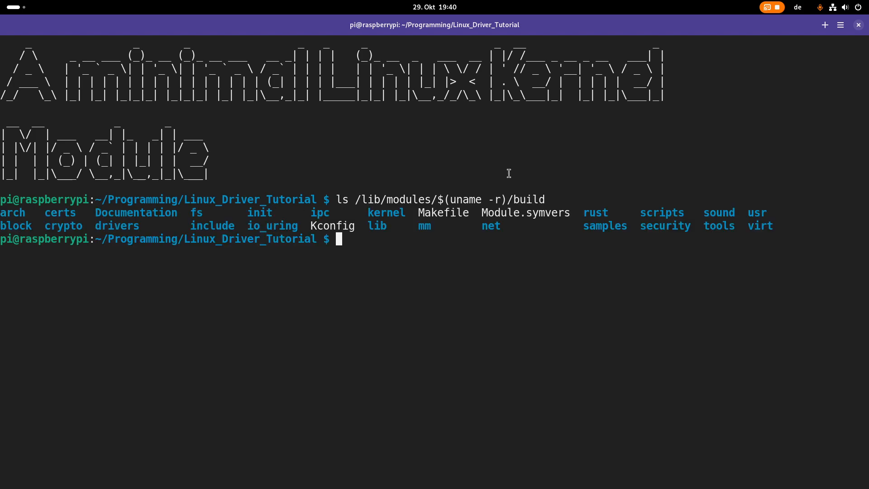
pyautogui.moveTo(638, 245)
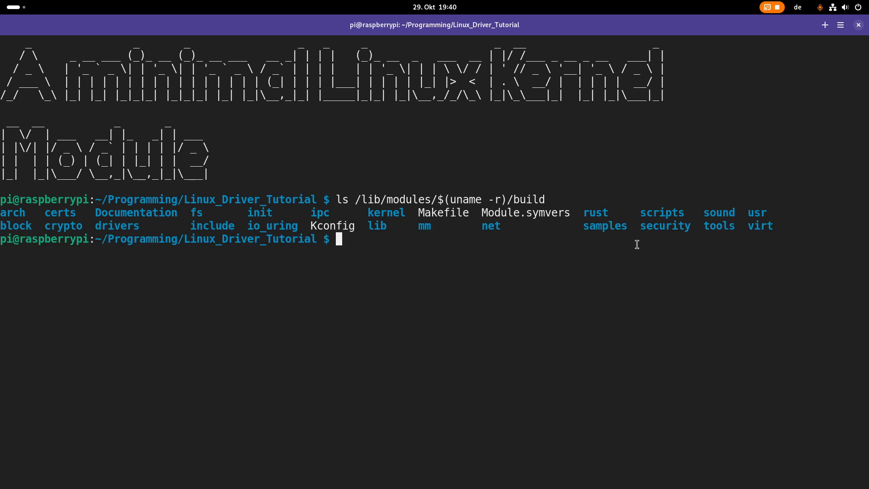
pyautogui.moveTo(574, 192)
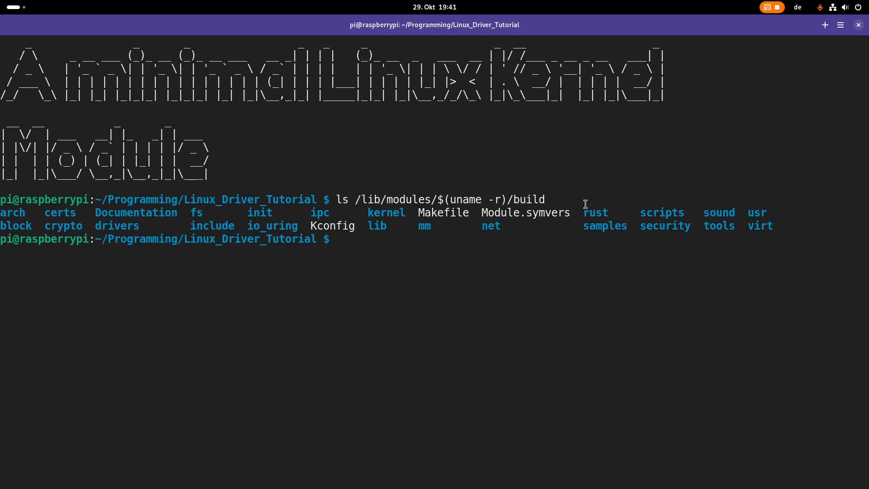
# - List the Linux_Driver_Tutorial folder with ls -a and make a 01_hello directory
pyautogui.doubleClick(252, 239)
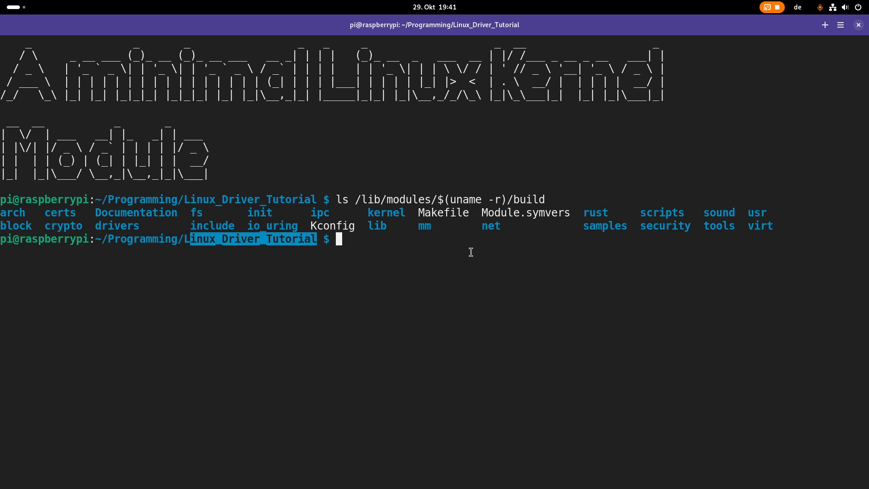
pyautogui.write('ls -a')
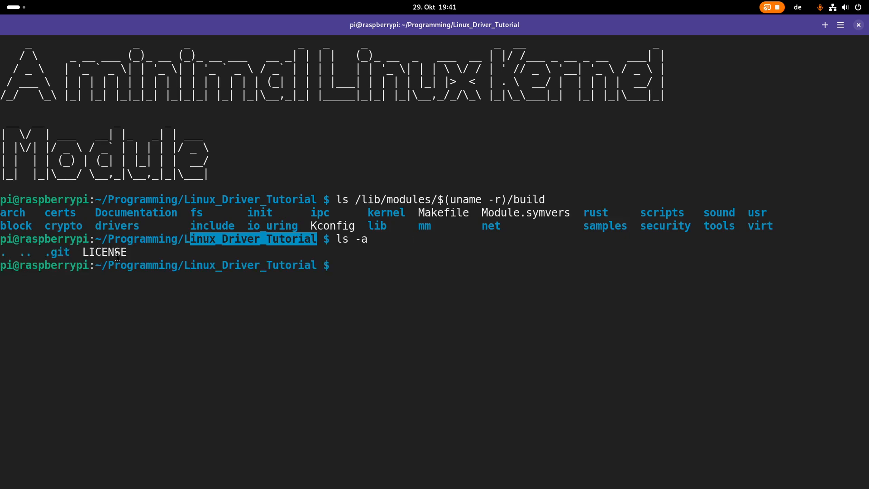
pyautogui.moveTo(467, 149)
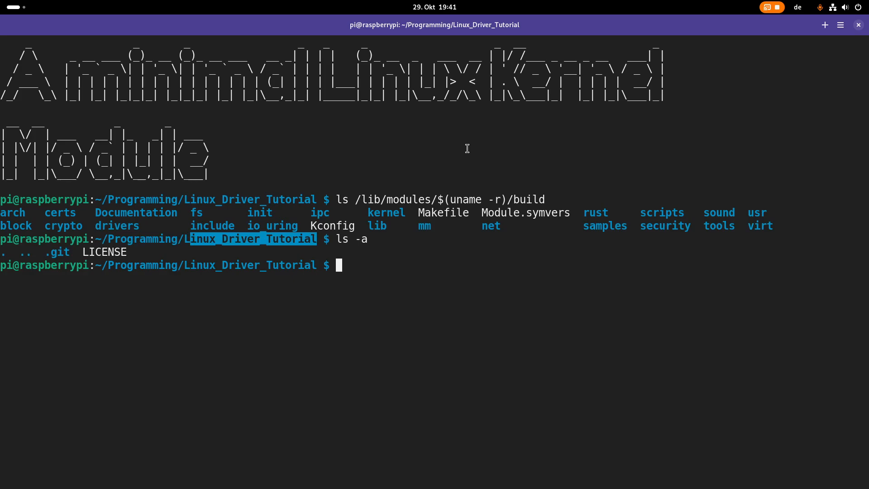
pyautogui.write('m')
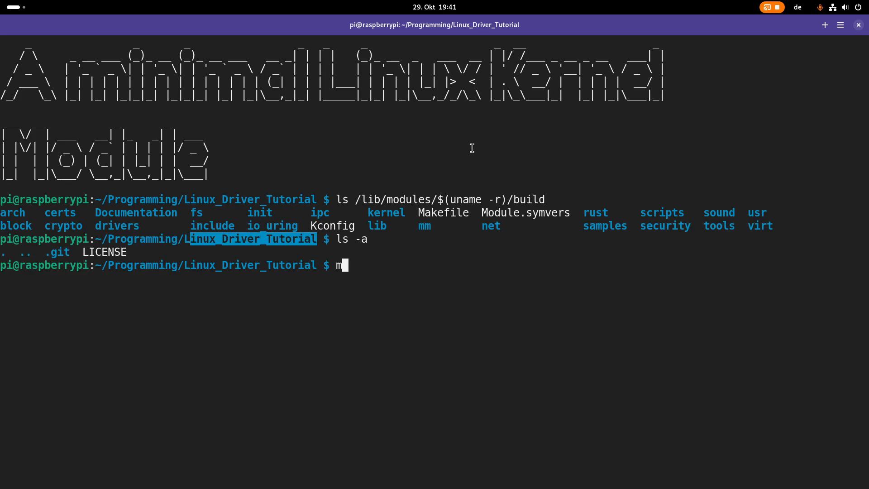
pyautogui.write('kdir')
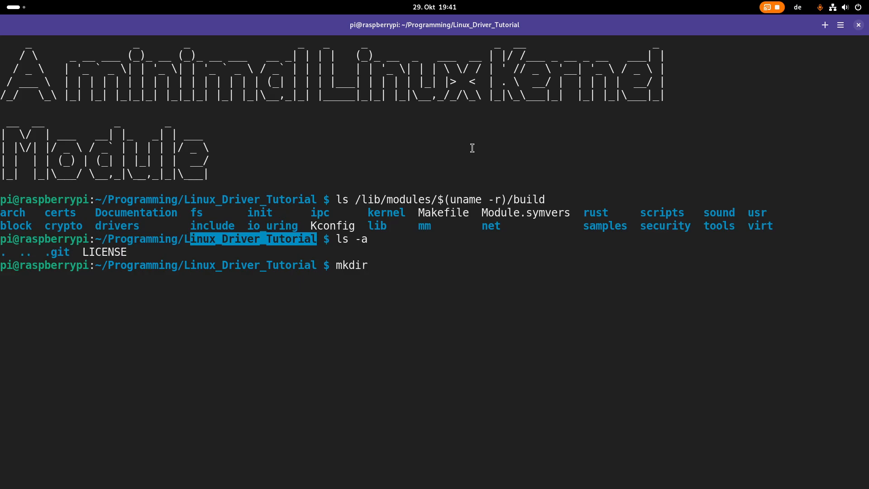
pyautogui.write('01')
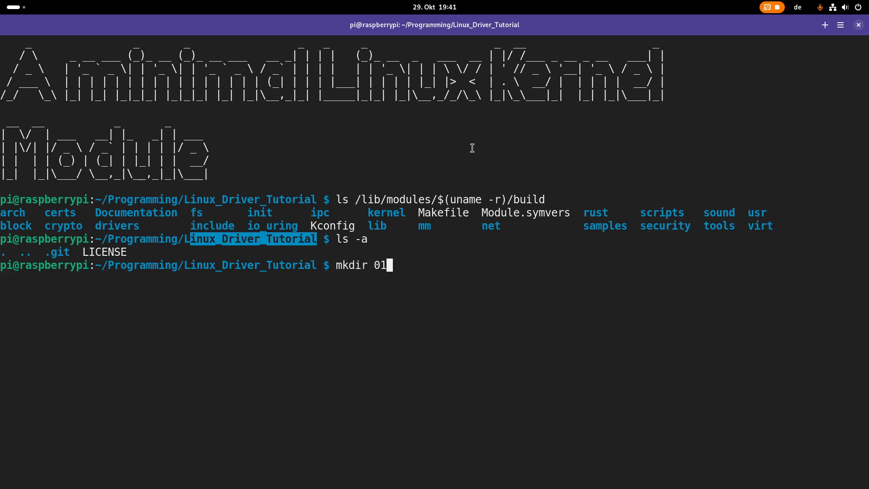
pyautogui.write('-h')
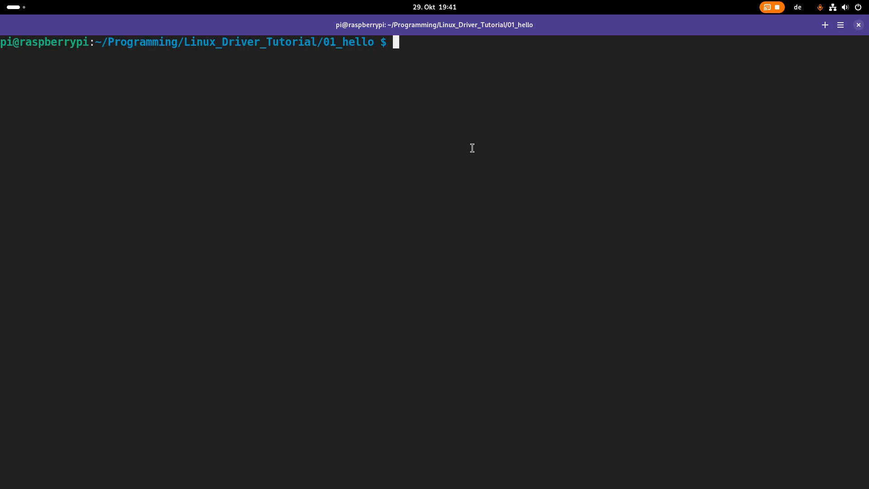
# - Create empty hello.c and Makefile with touch, then prepare vim hello.c
pyautogui.write('to')
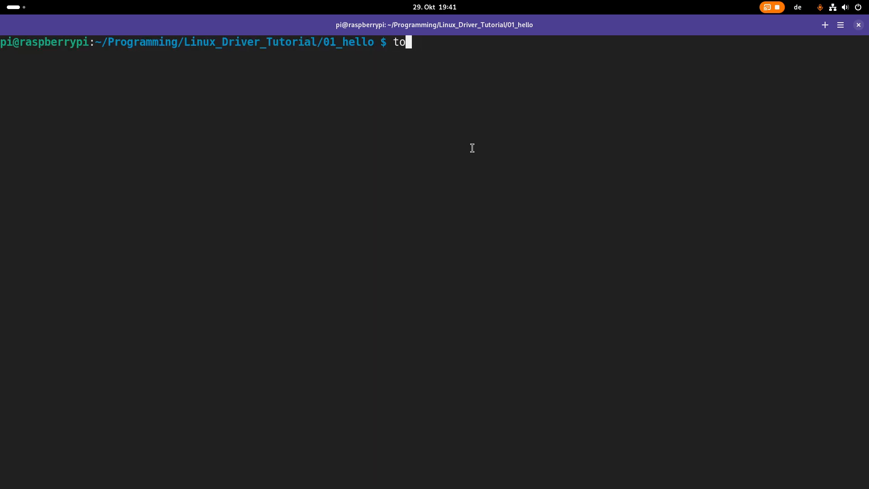
pyautogui.write('uch')
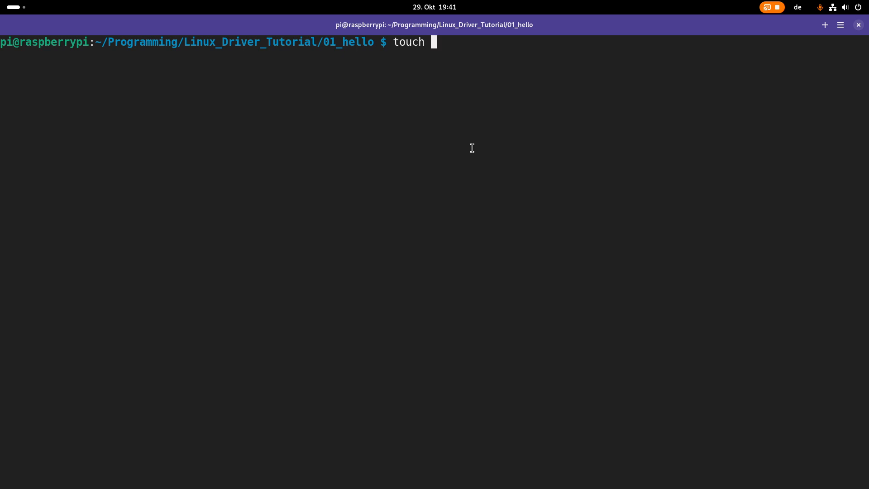
pyautogui.write('hello.c')
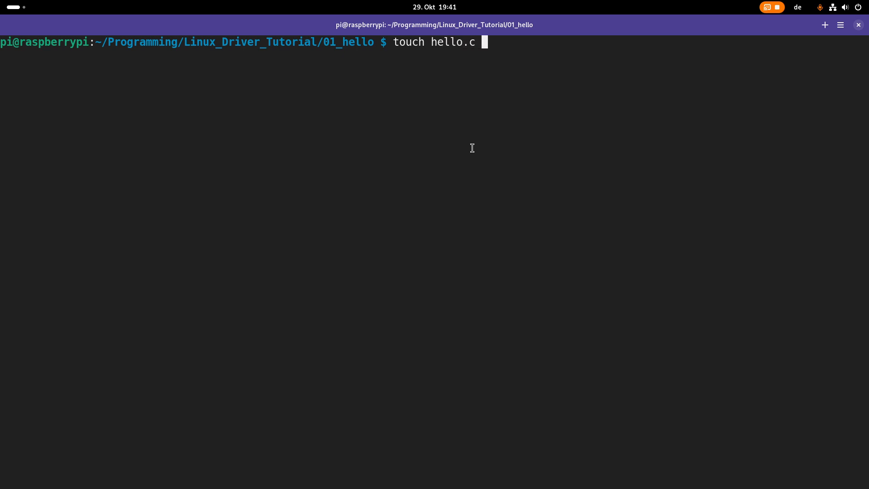
pyautogui.write('Makefi')
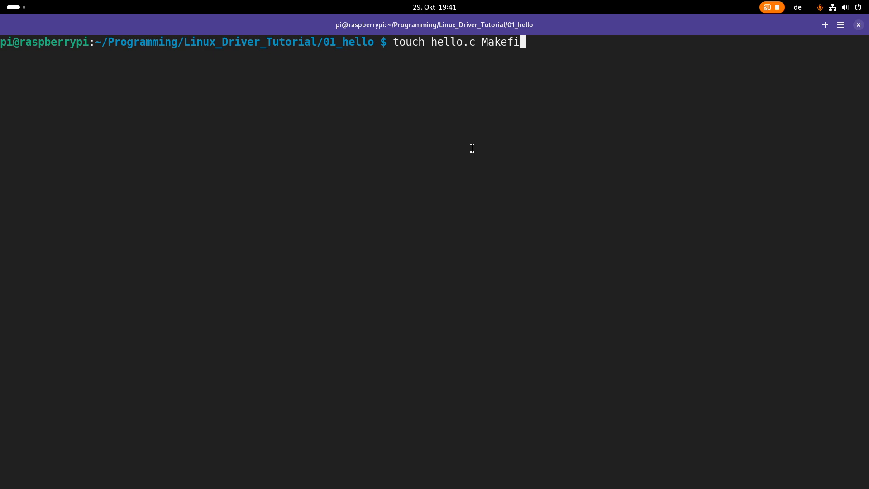
pyautogui.write('le')
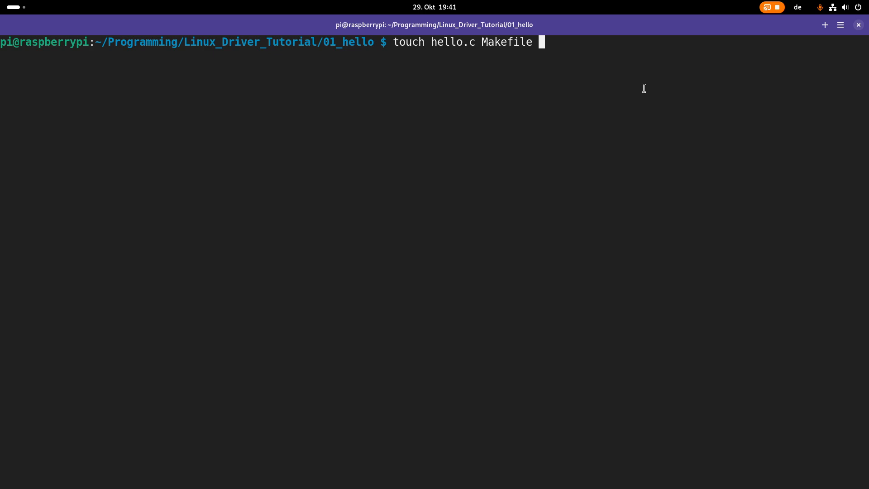
pyautogui.write('vim hello.c')
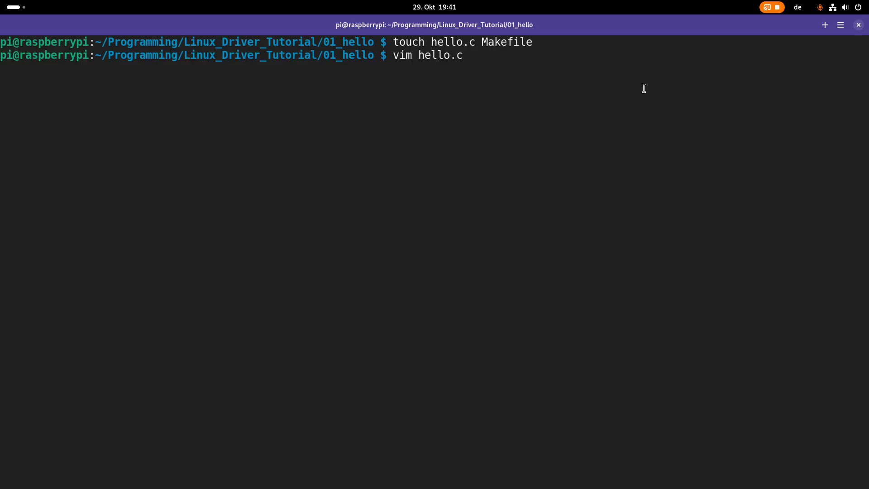
# - Begin hello.c in vim with #include <linux/module.h> and #include <linux/init.h>
pyautogui.press('Return')
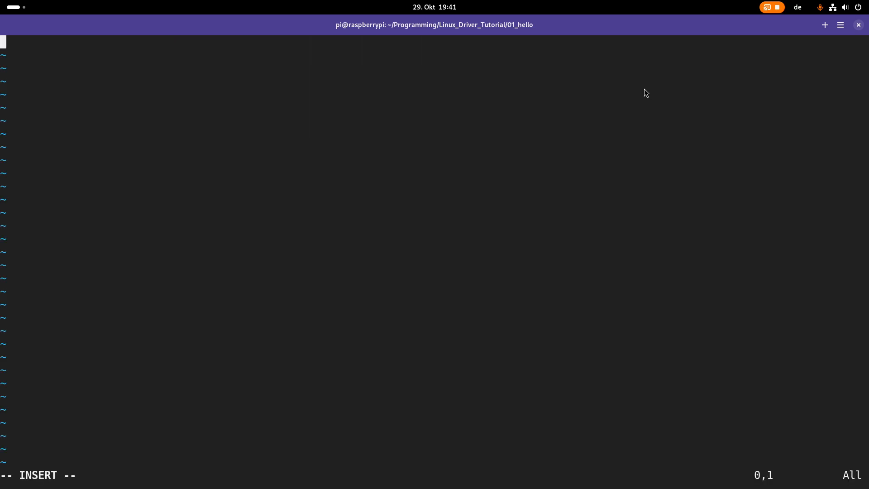
pyautogui.write('#in')
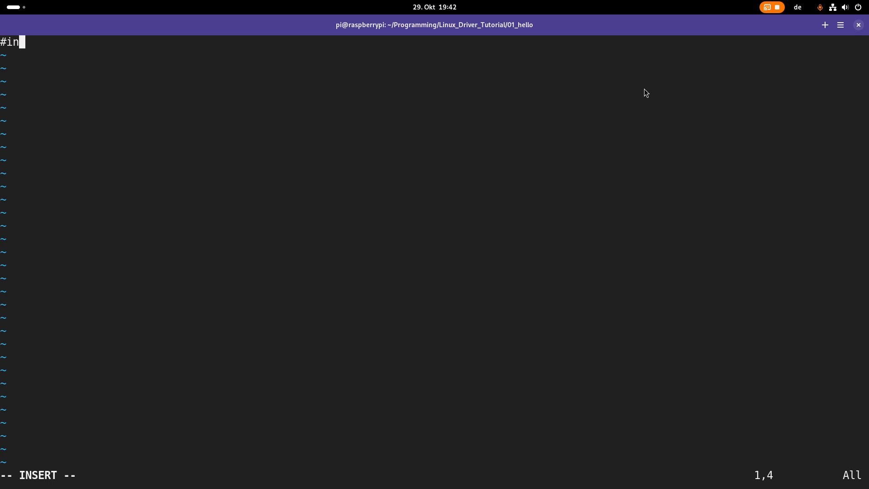
pyautogui.write('clude <')
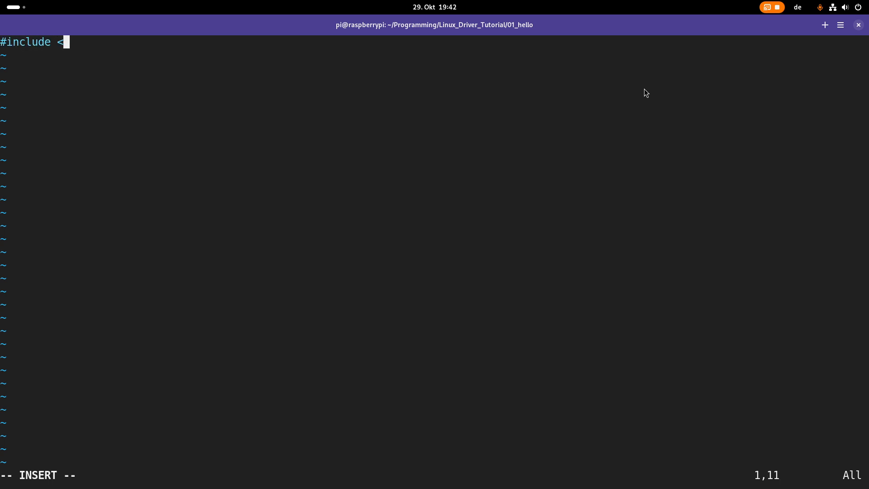
pyautogui.write('linux/mod')
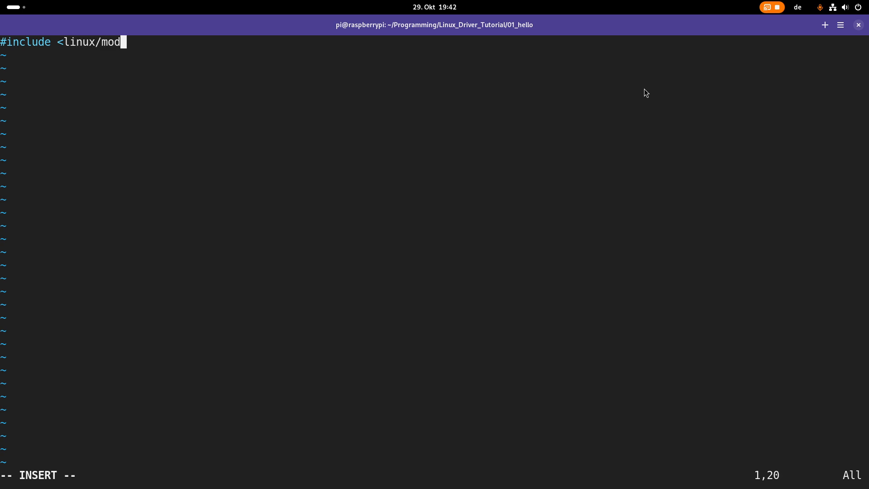
pyautogui.write('ule.h>')
pyautogui.click(217, 56)
pyautogui.write('#include <linux/i.h>')
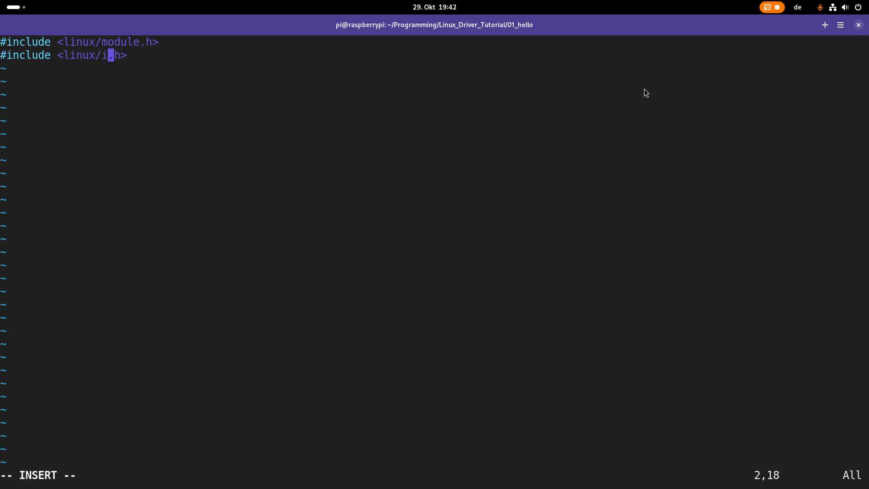
pyautogui.write('nt')
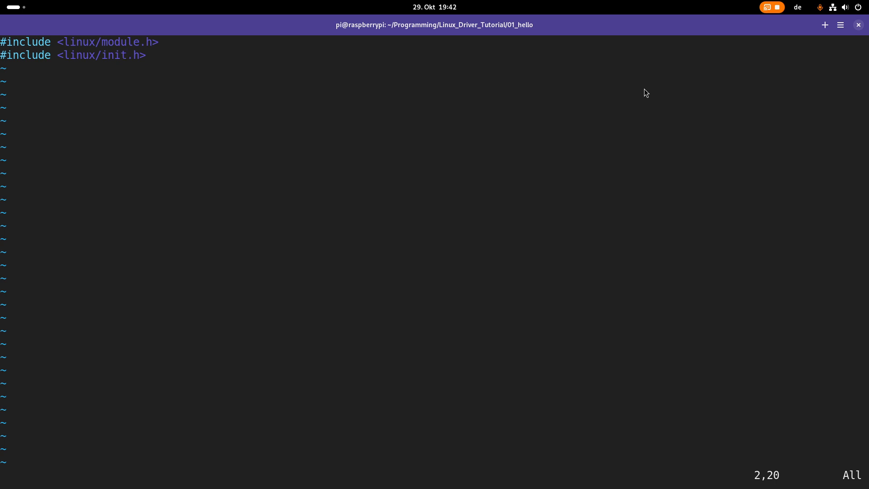
pyautogui.moveTo(103, 63)
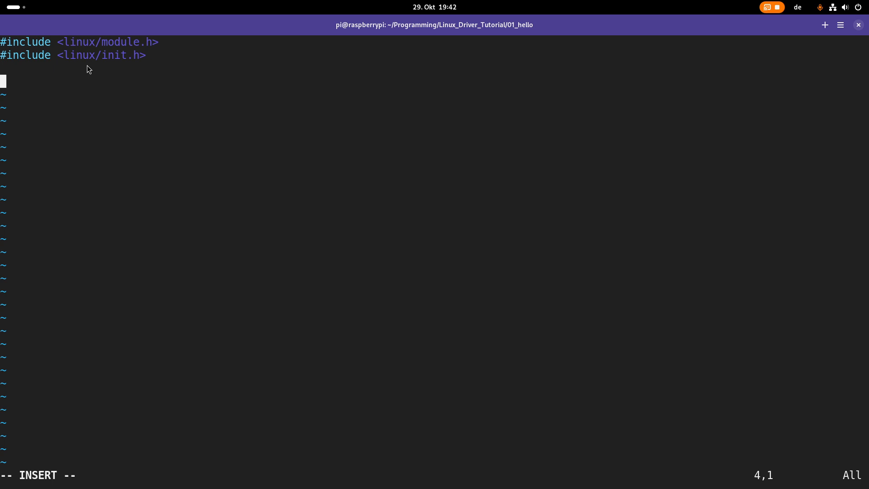
# - Write int my_init(void) with a body that returns 0
pyautogui.write('int my_init')
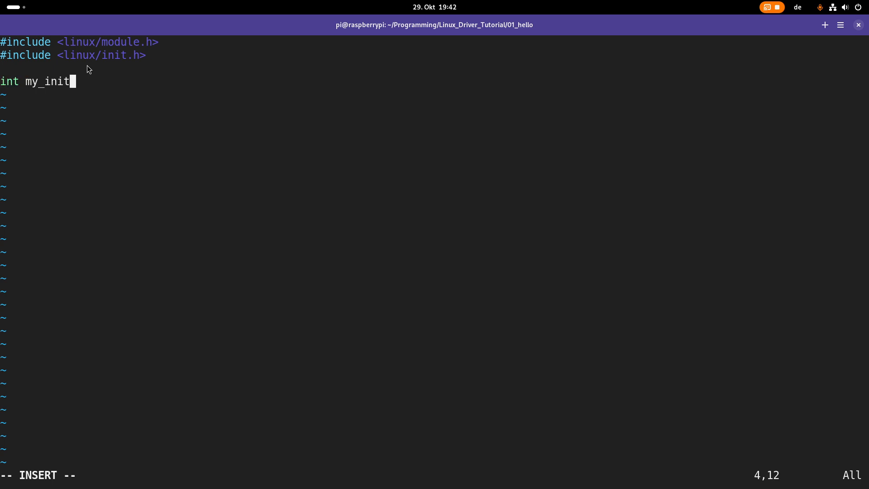
pyautogui.write('(vid')
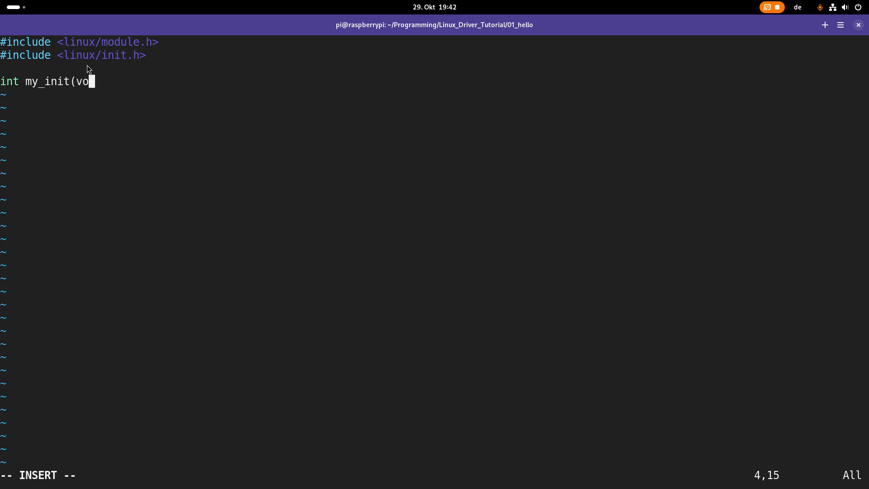
pyautogui.write('id)')
pyautogui.write('{')
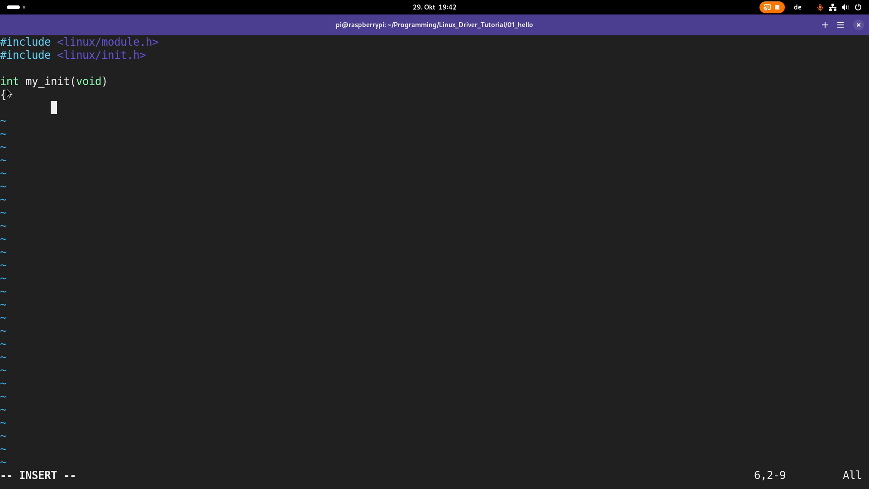
pyautogui.moveTo(89, 79)
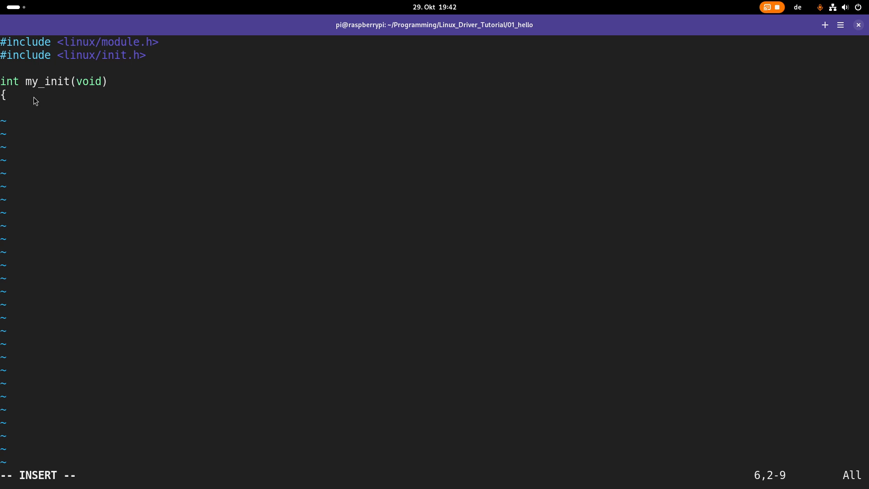
pyautogui.moveTo(15, 93)
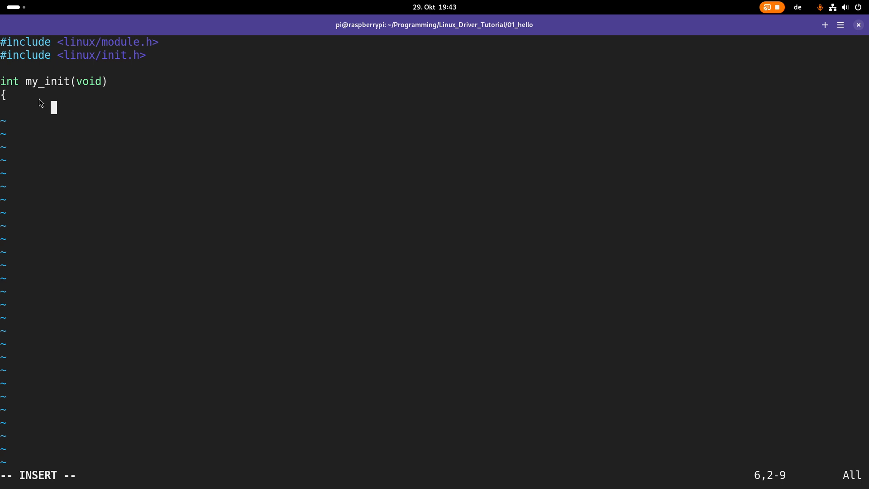
pyautogui.write('return')
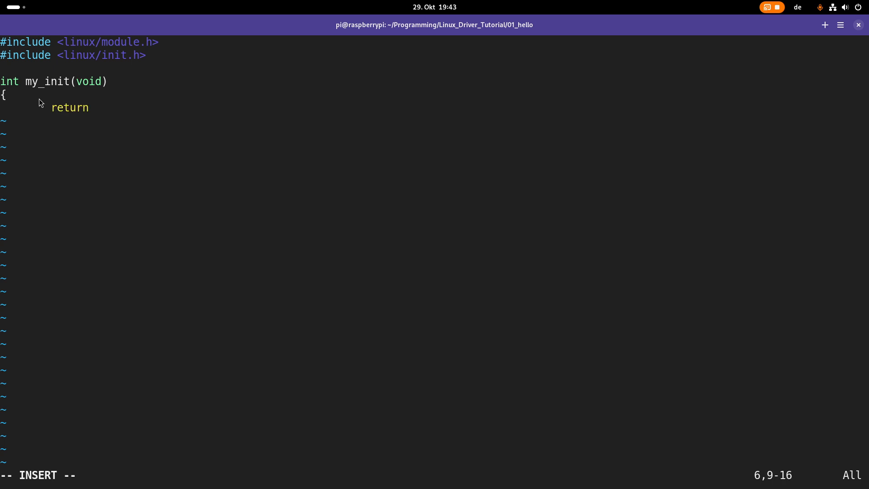
pyautogui.write('0')
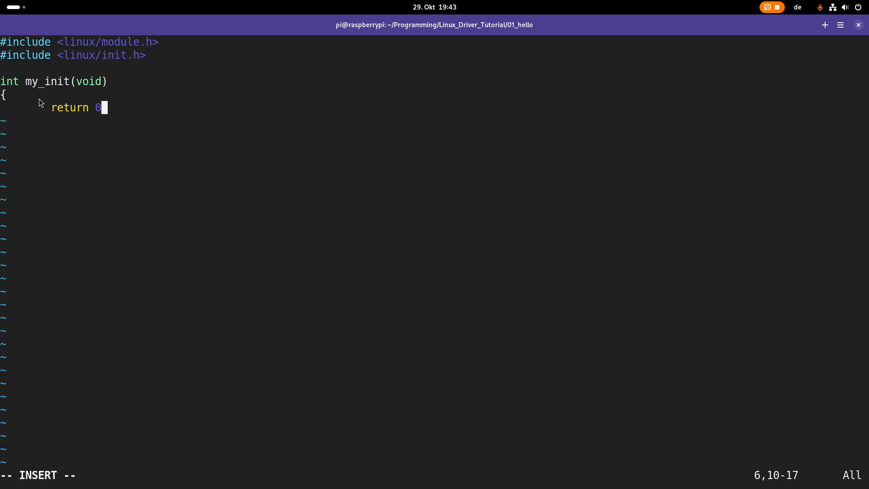
pyautogui.write(';')
pyautogui.write('}')
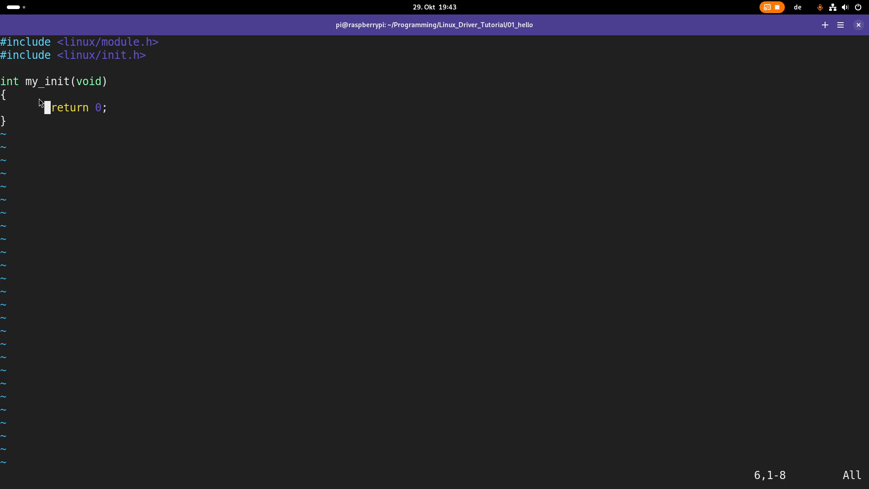
# - Add printk("hello - Hello, Kernel!\n"); inside my_init
pyautogui.write('print')
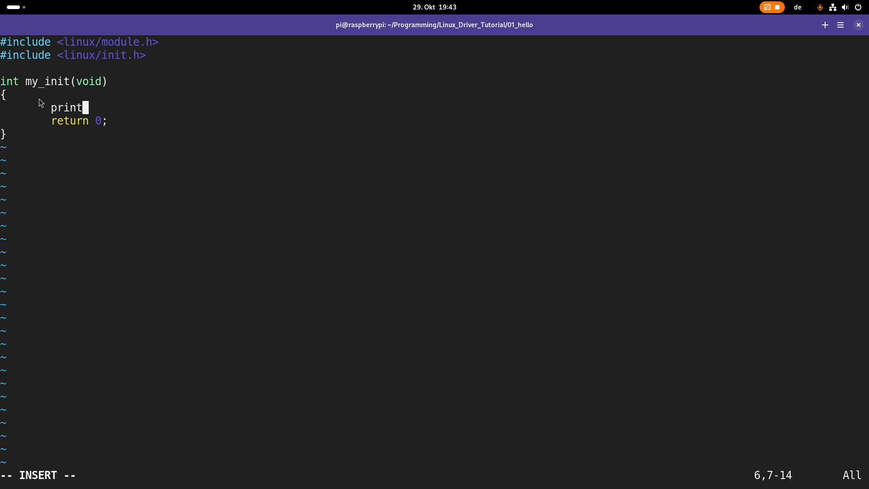
pyautogui.write('k(')
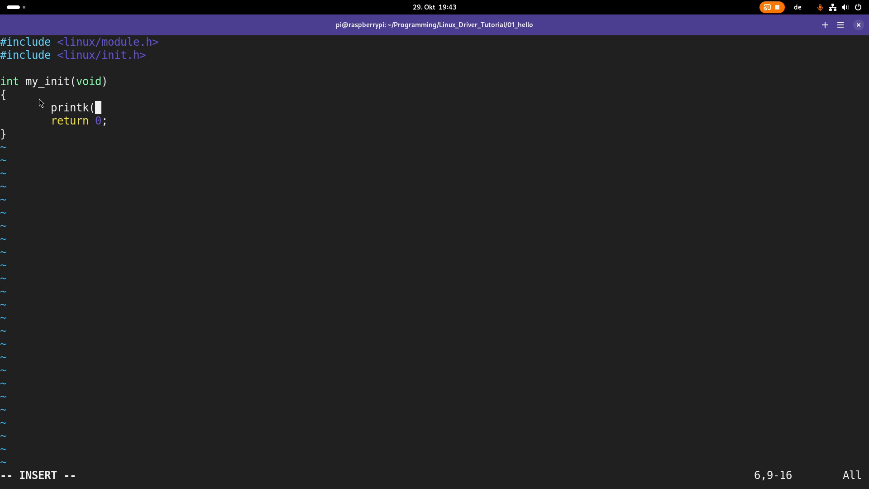
pyautogui.moveTo(263, 105)
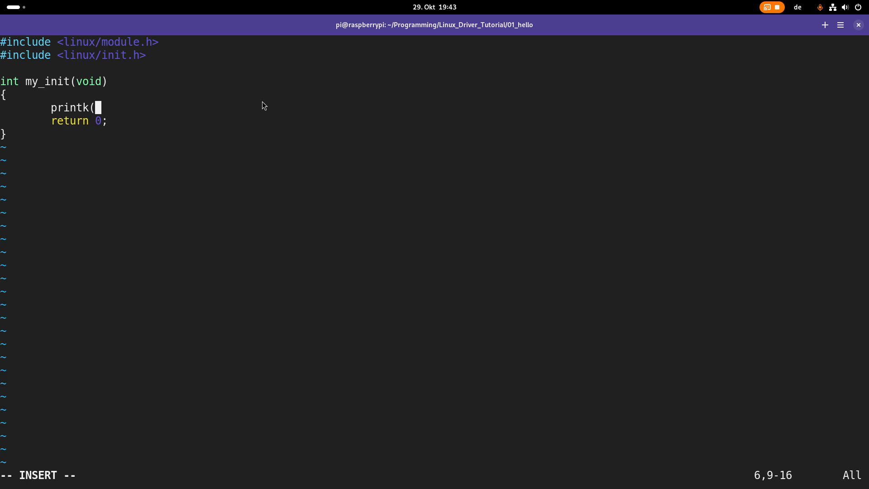
pyautogui.write('"hello')
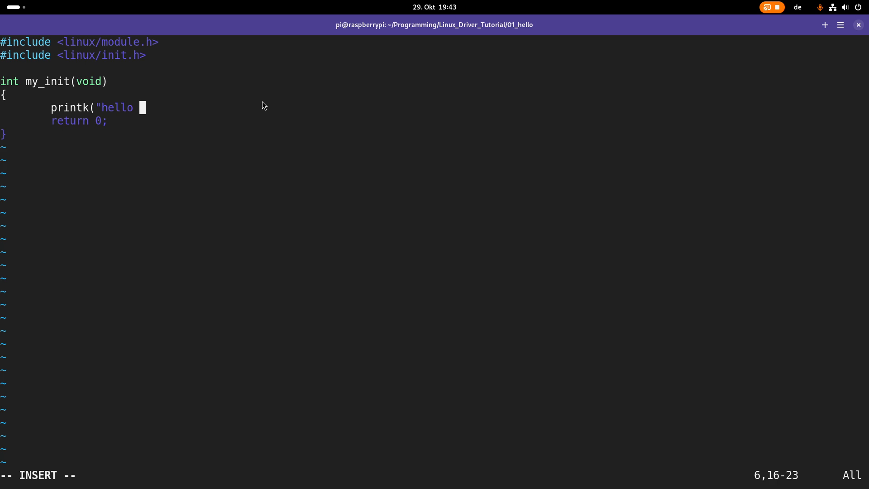
pyautogui.write('- Hell')
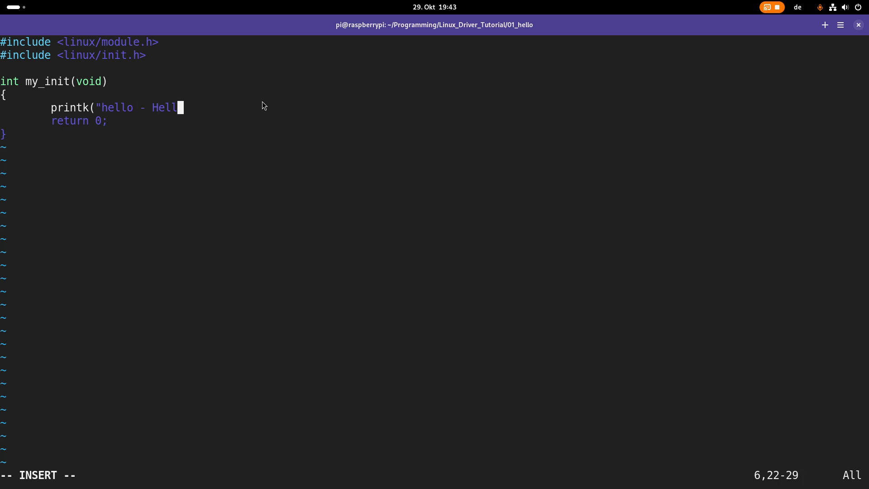
pyautogui.write('o, Kernel!')
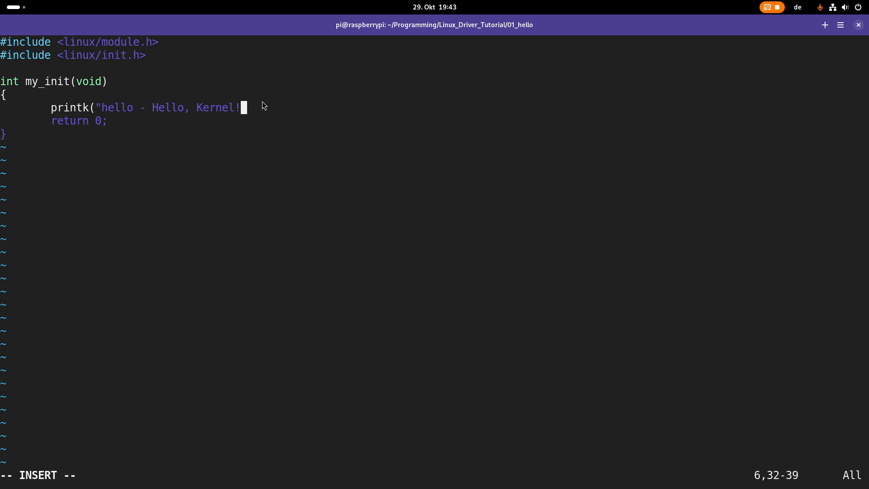
pyautogui.write('\\n");')
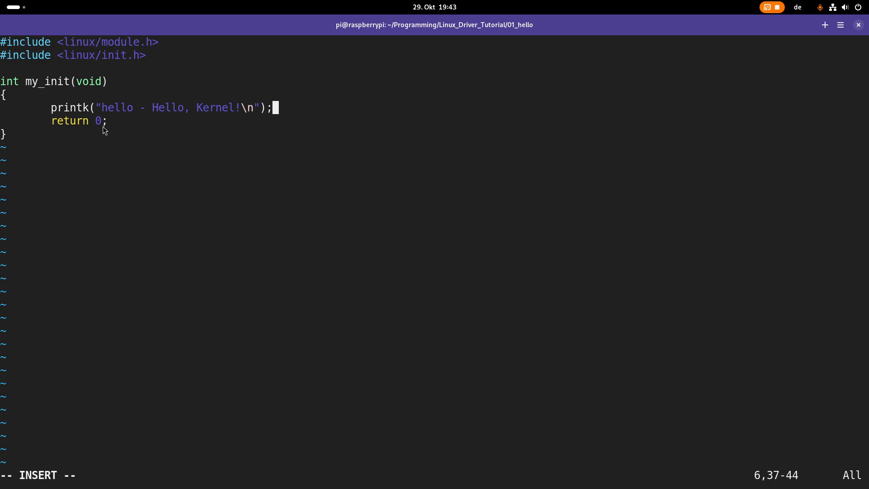
pyautogui.moveTo(87, 122)
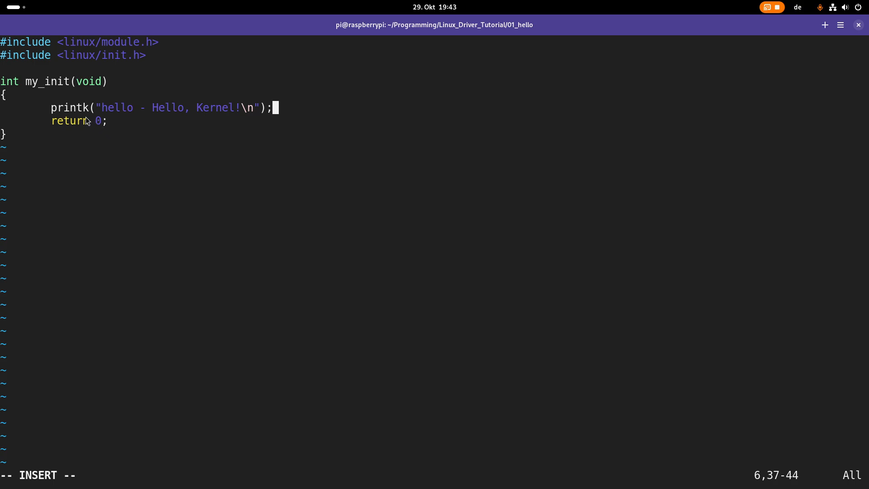
pyautogui.moveTo(83, 109)
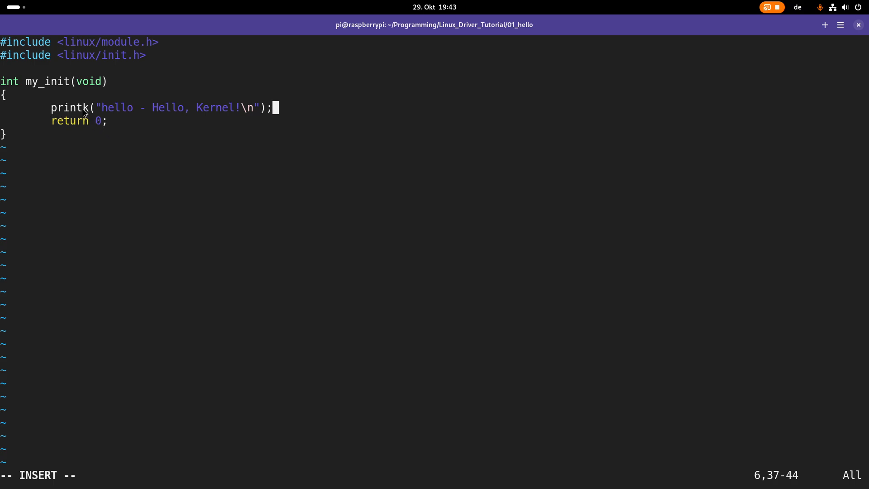
pyautogui.moveTo(118, 127)
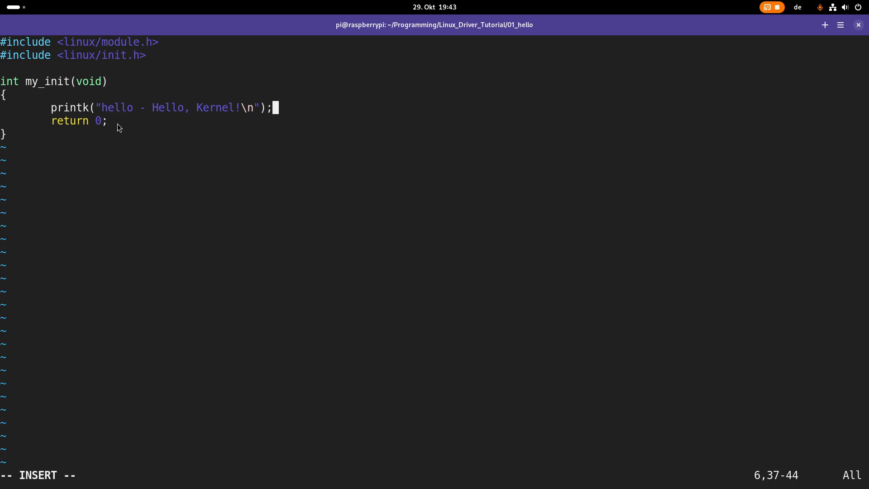
pyautogui.moveTo(250, 117)
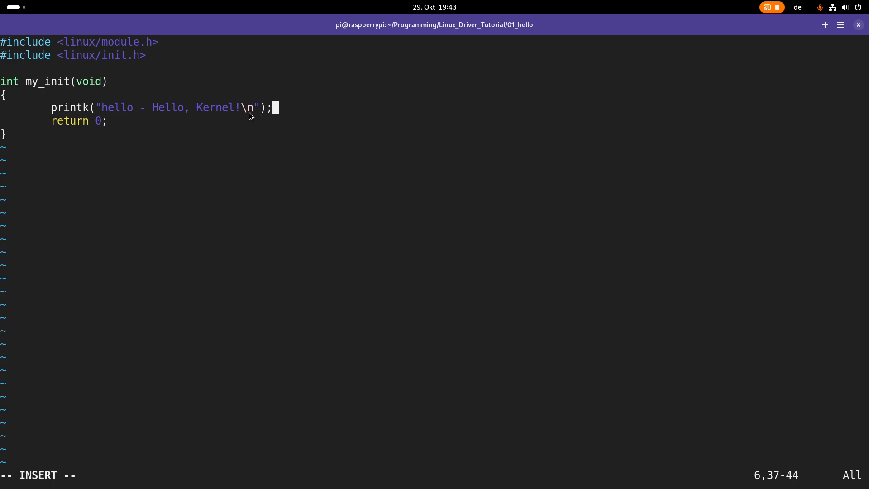
pyautogui.moveTo(255, 119)
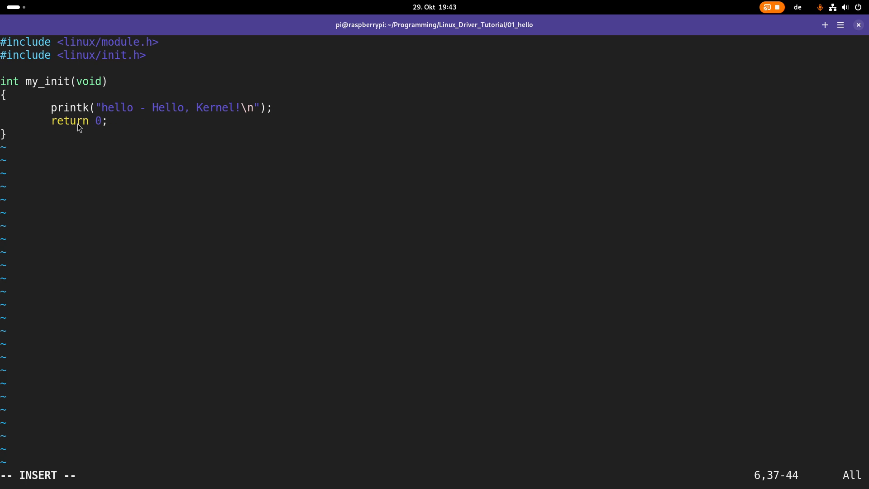
pyautogui.moveTo(90, 108)
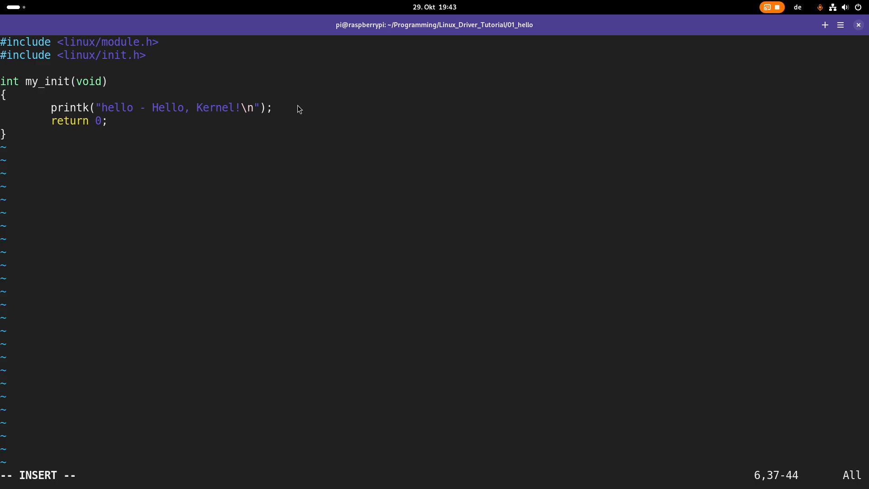
pyautogui.moveTo(389, 116)
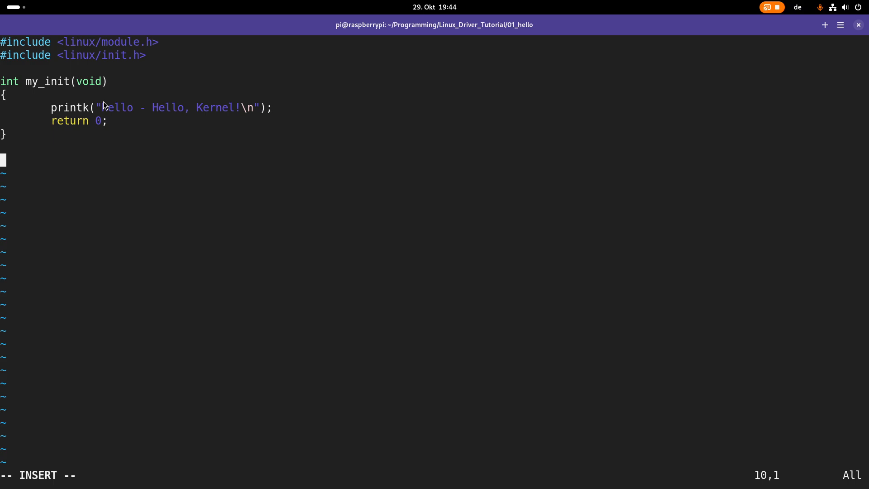
# - Write void my_exit(void) that printk's "hello - Goodbye, Kernel!\n"
pyautogui.write('void my_ex')
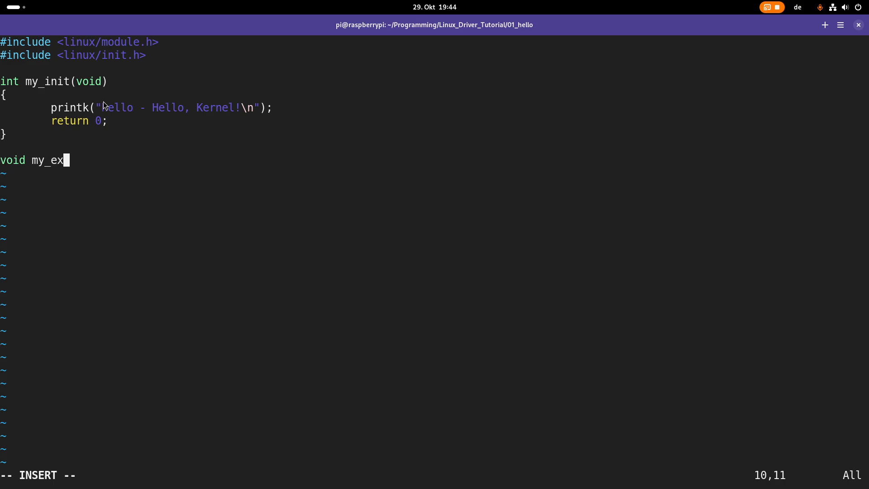
pyautogui.write('it(void')
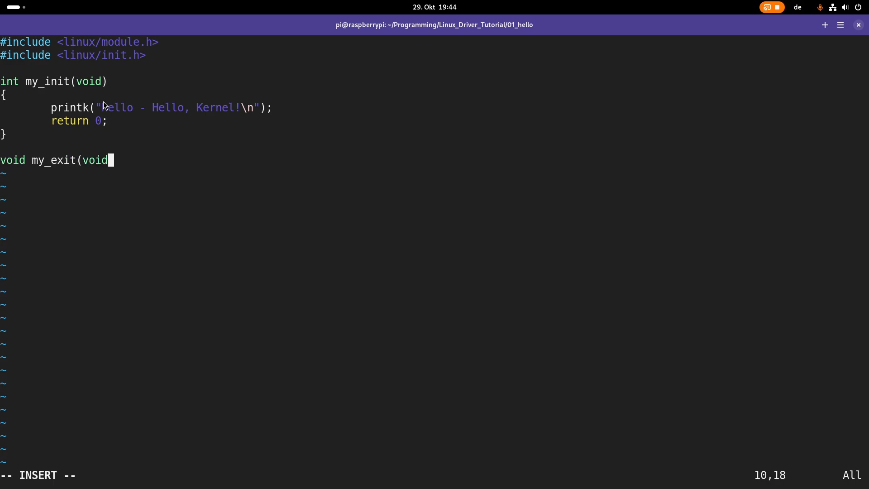
pyautogui.write(')')
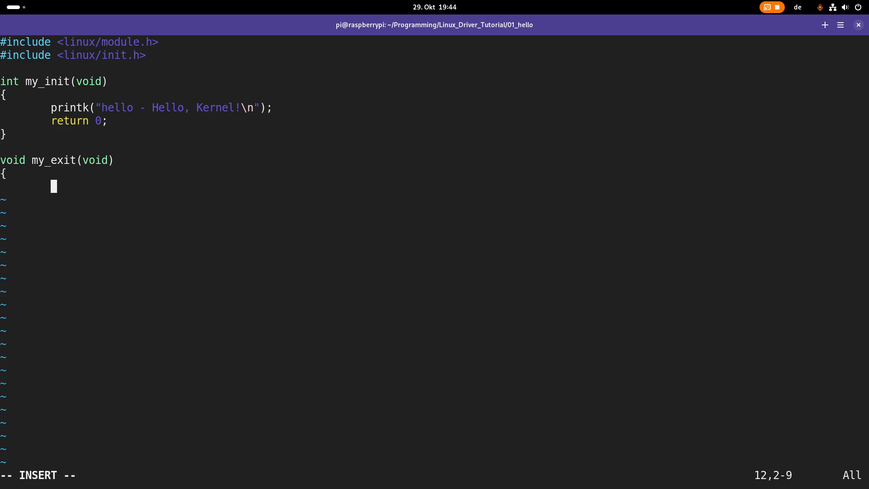
pyautogui.moveTo(109, 165)
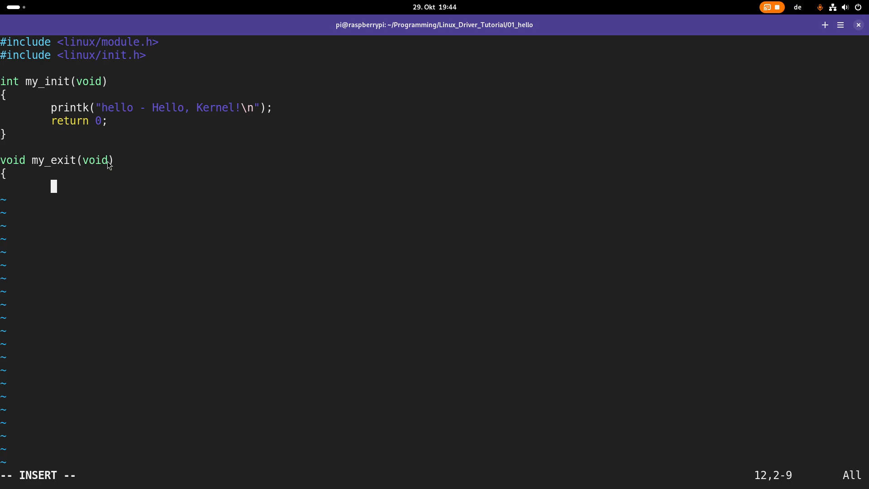
pyautogui.moveTo(202, 168)
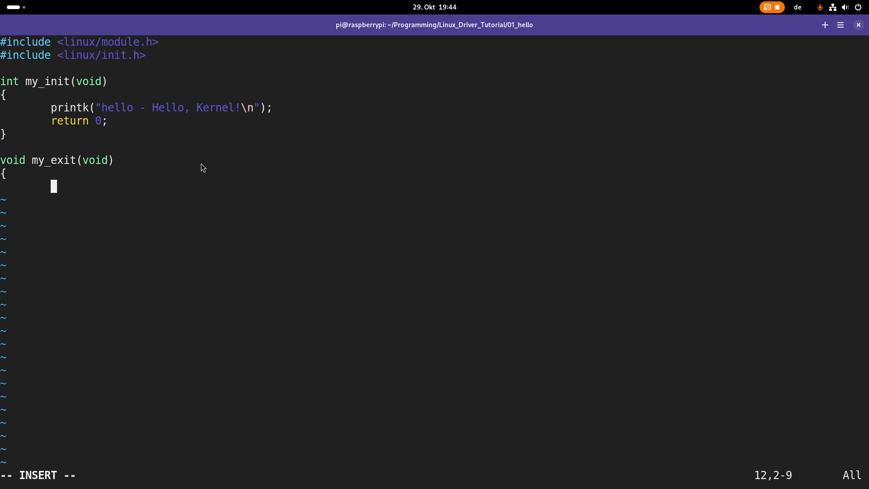
pyautogui.write('printk("')
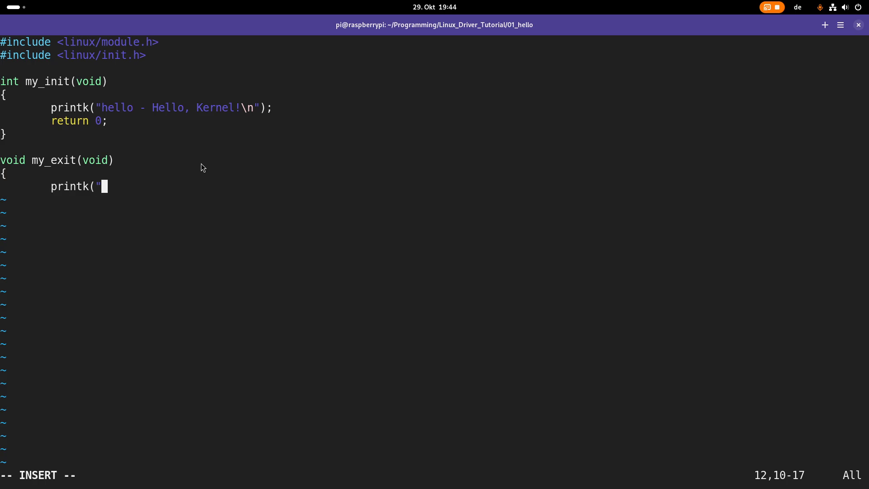
pyautogui.write('hello')
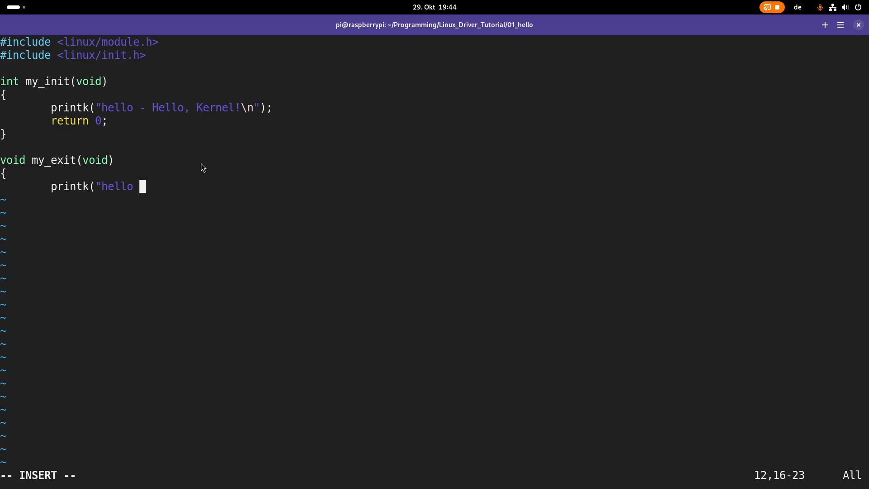
pyautogui.write('- Goodbye,')
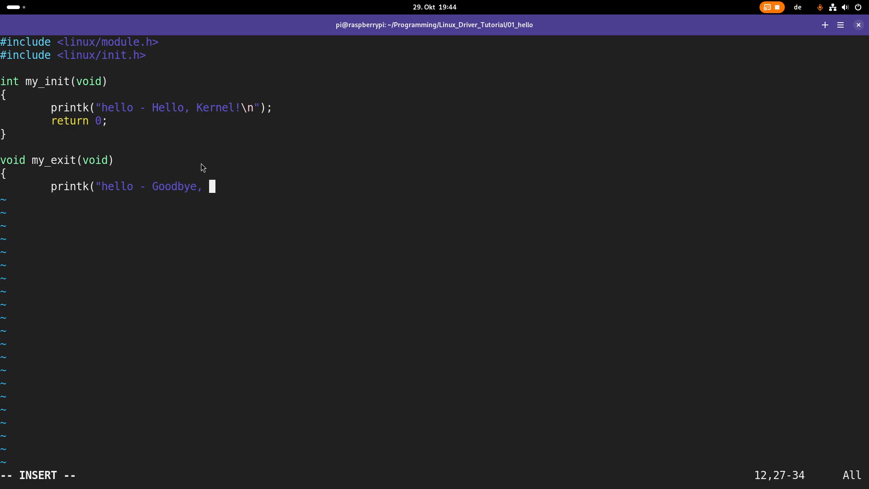
pyautogui.write('Kernel!\\n");')
pyautogui.write('}')
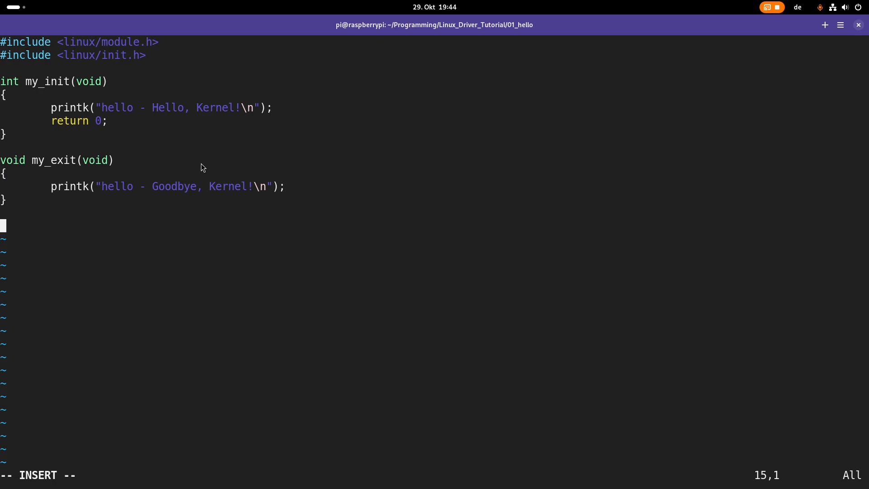
# - Add module_init(my_init) and a module_exit(my_exit) registration line
pyautogui.write('m')
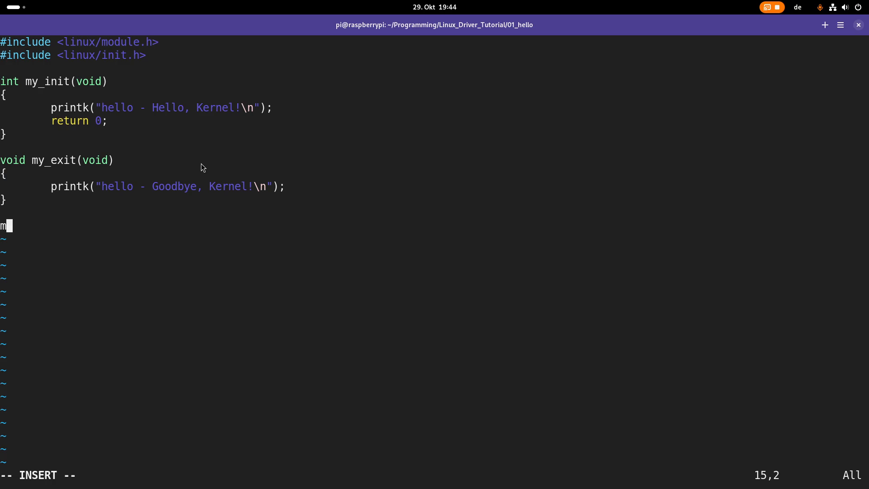
pyautogui.write('odule_')
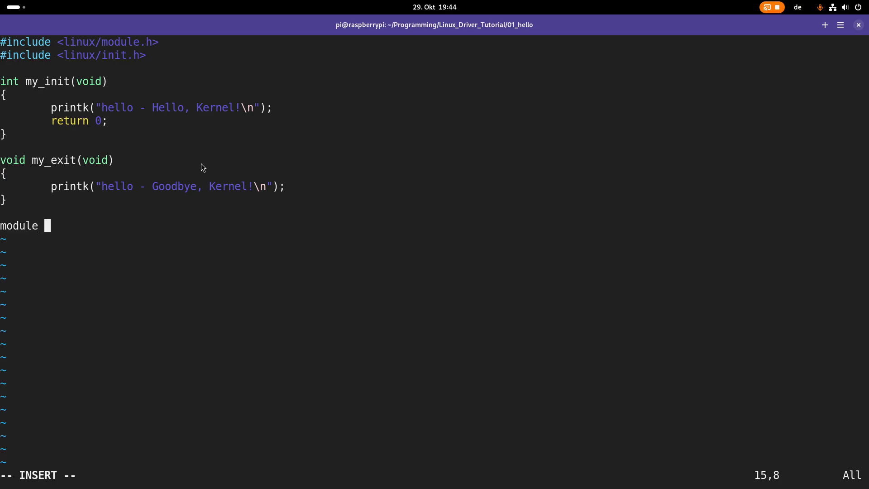
pyautogui.write('init(my_in')
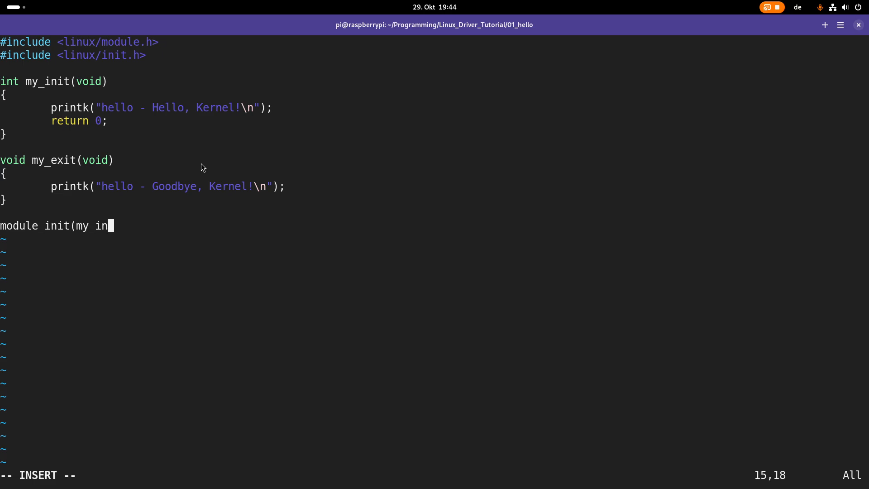
pyautogui.write('it);')
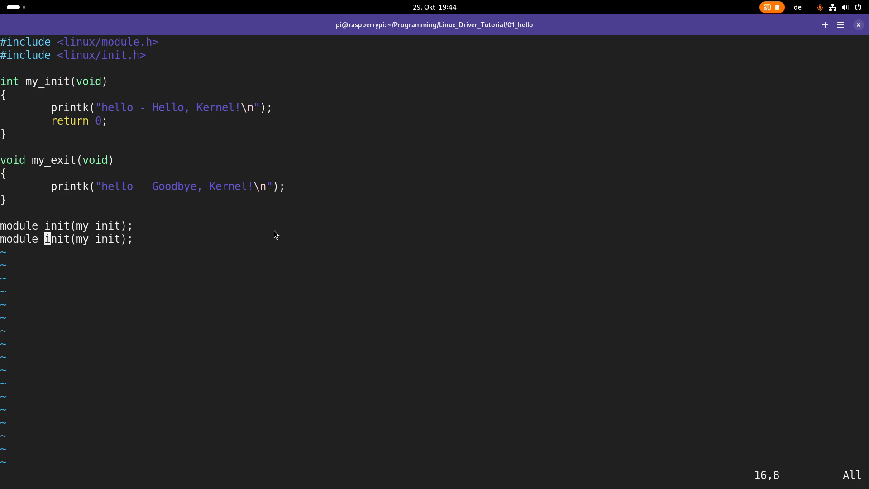
pyautogui.write('exit')
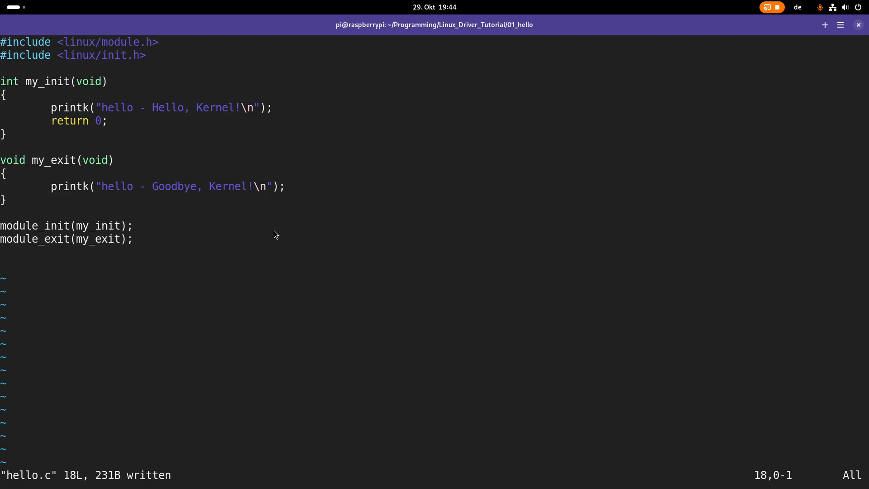
pyautogui.press('i')
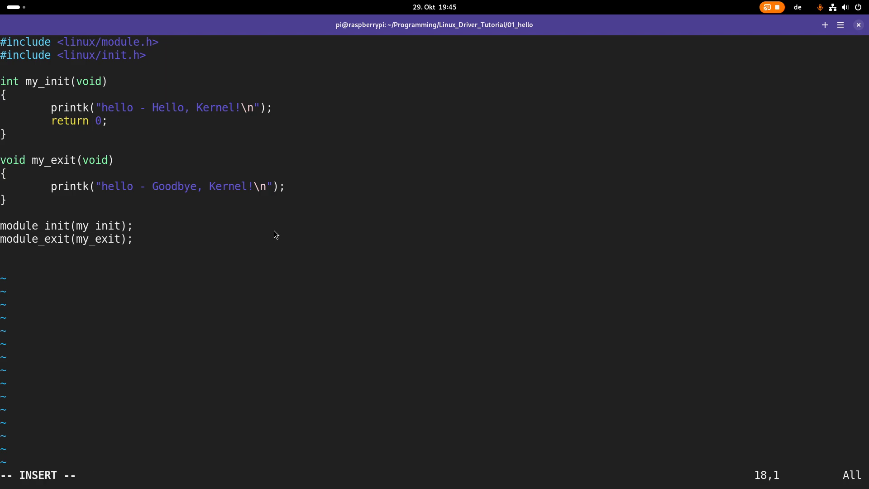
# - End hello.c with MODULE_LICENSE("GPL"); and save-quit vim with :x
pyautogui.write('MODULE_')
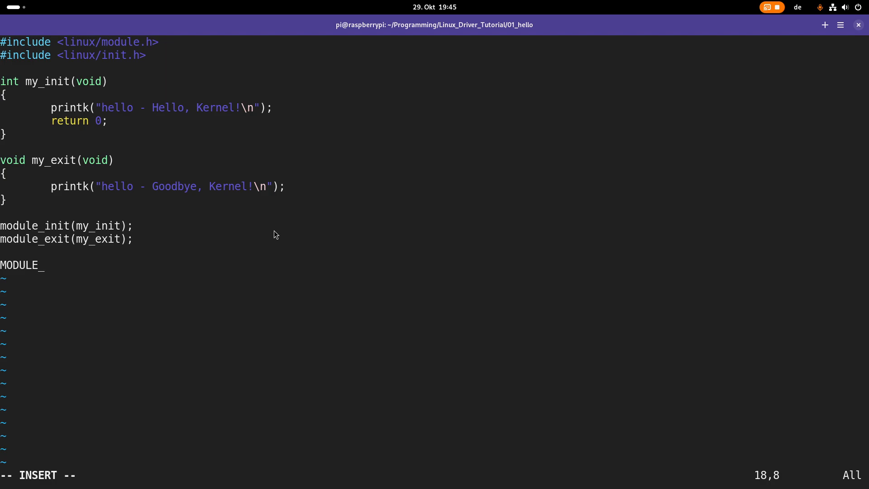
pyautogui.write('LICENSE')
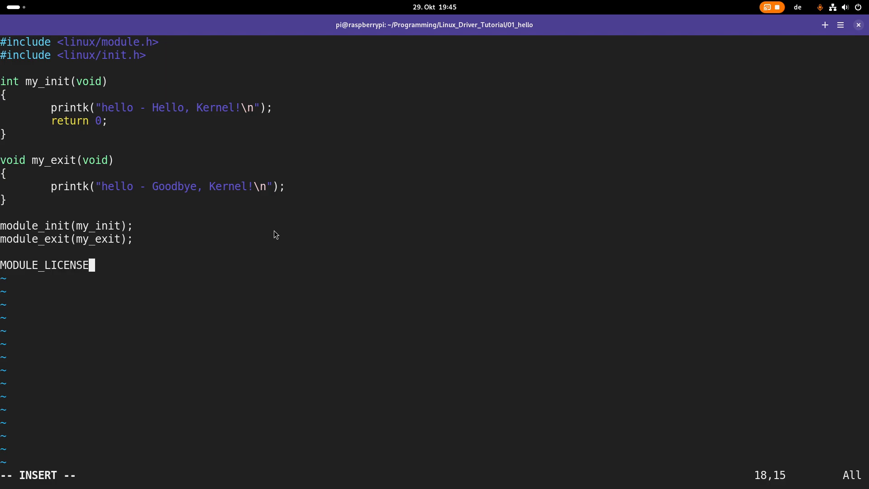
pyautogui.write('("GPL");')
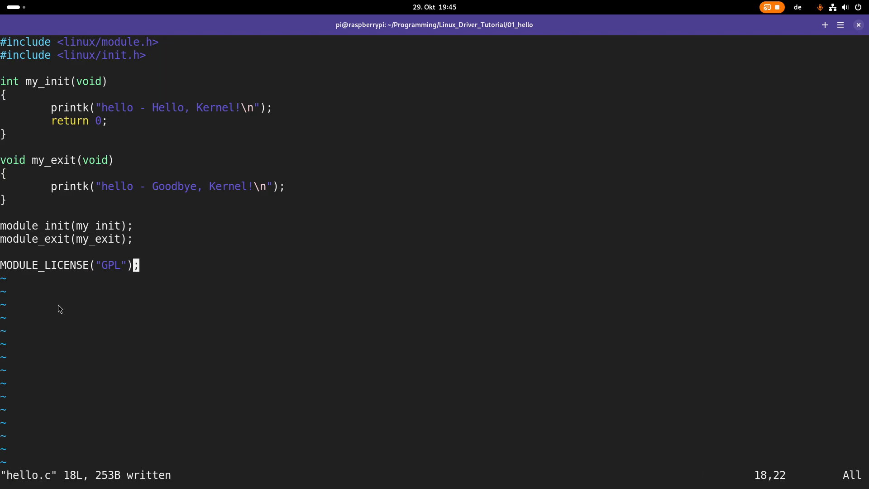
pyautogui.moveTo(112, 279)
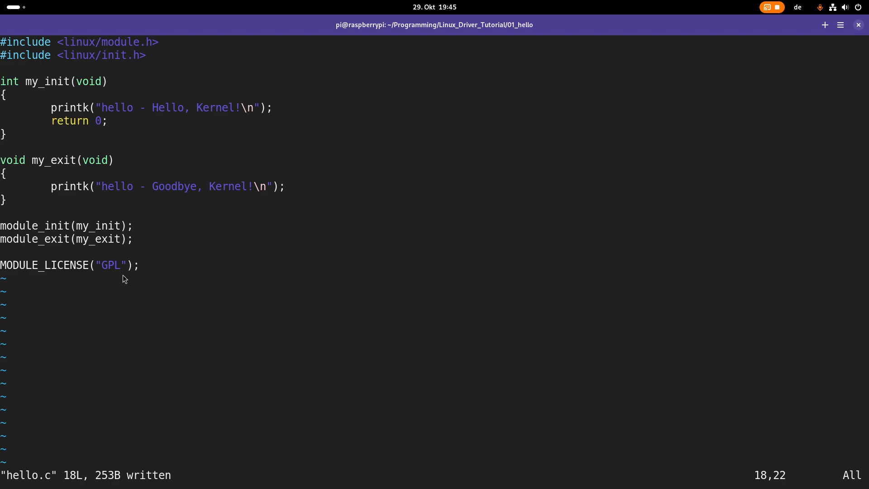
pyautogui.moveTo(105, 273)
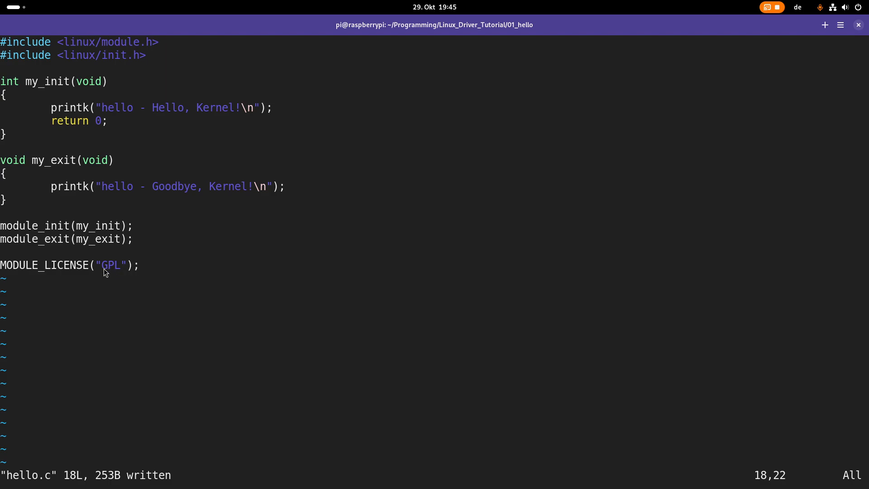
pyautogui.moveTo(203, 275)
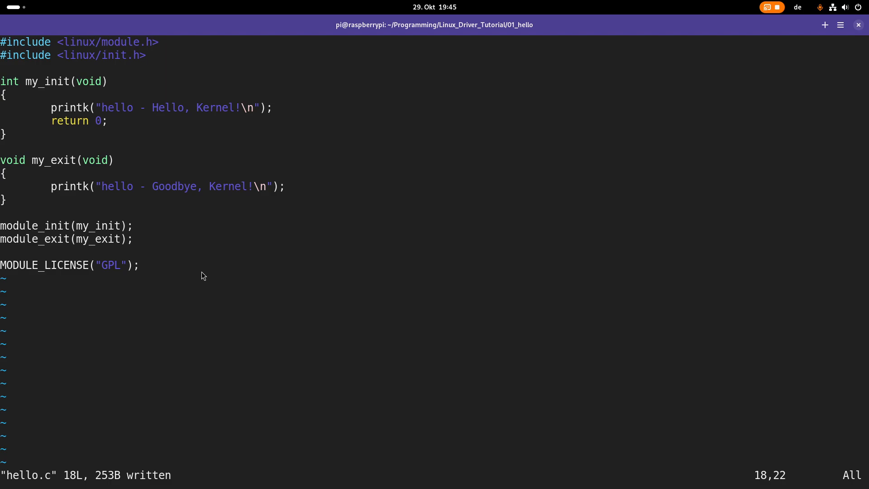
pyautogui.moveTo(355, 262)
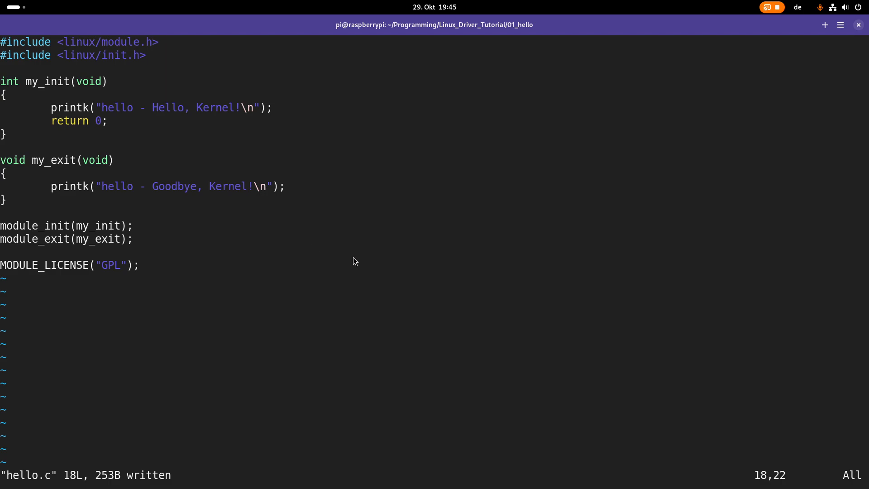
pyautogui.moveTo(432, 186)
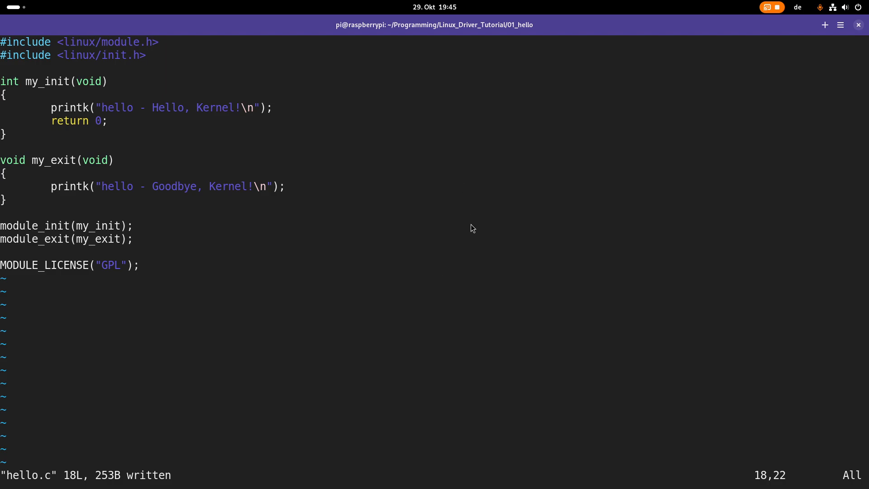
pyautogui.moveTo(254, 266)
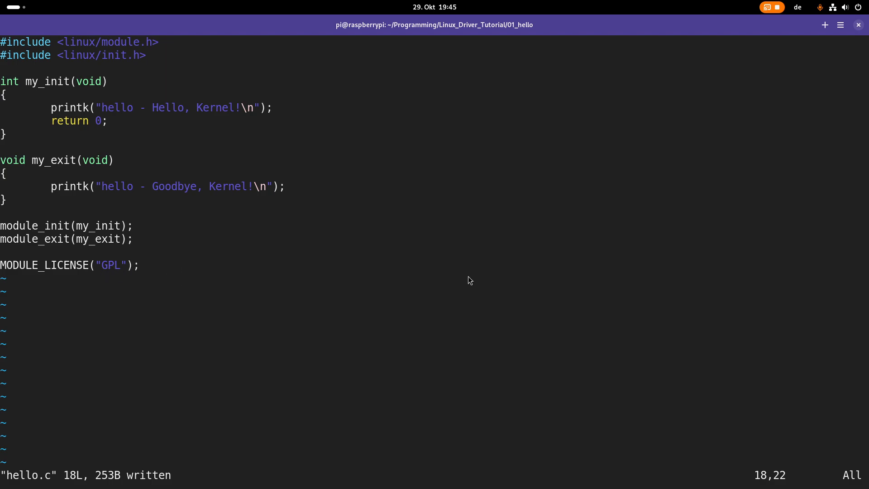
pyautogui.press('Escape')
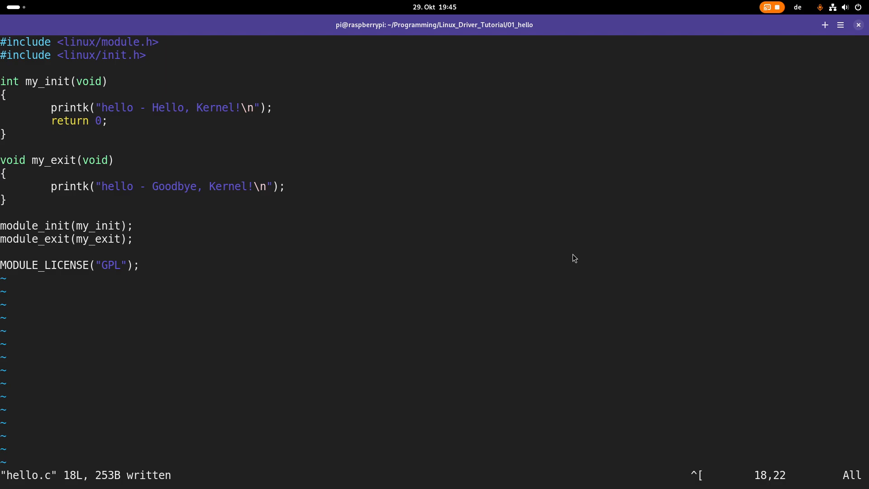
pyautogui.write(':x')
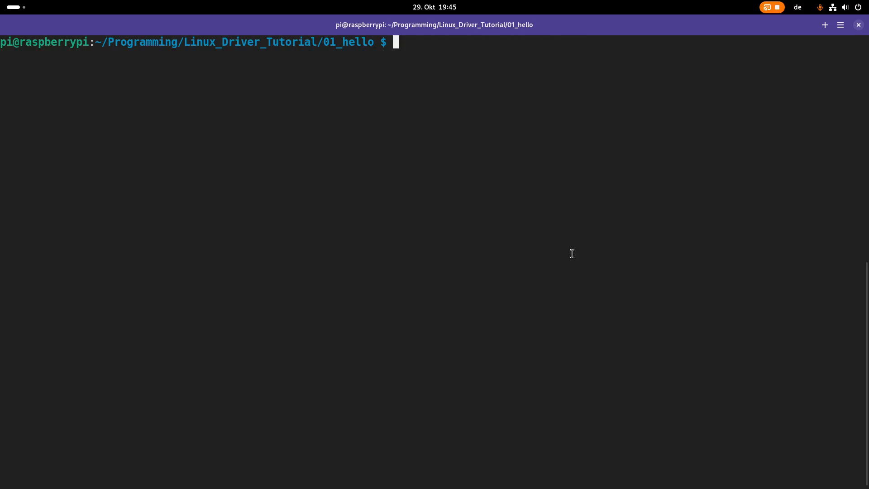
# - Open the Makefile in vim and start it with obj-m += hello.o
pyautogui.write('vim')
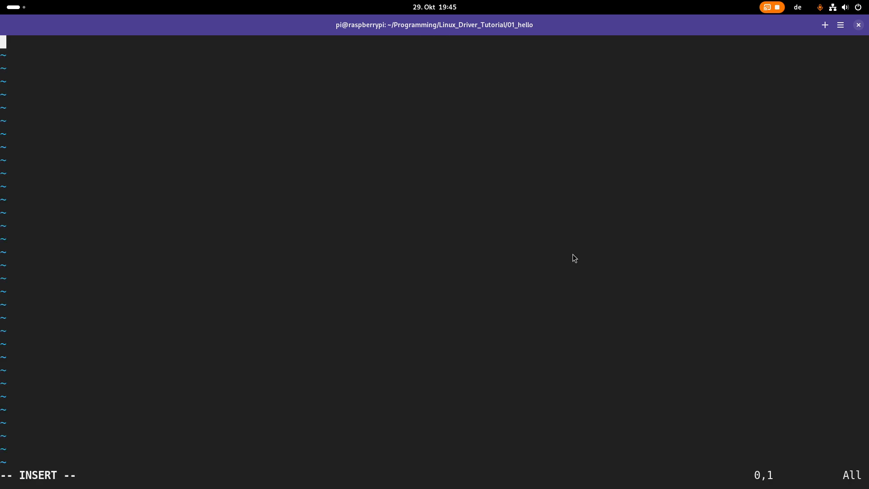
pyautogui.write('obj-m')
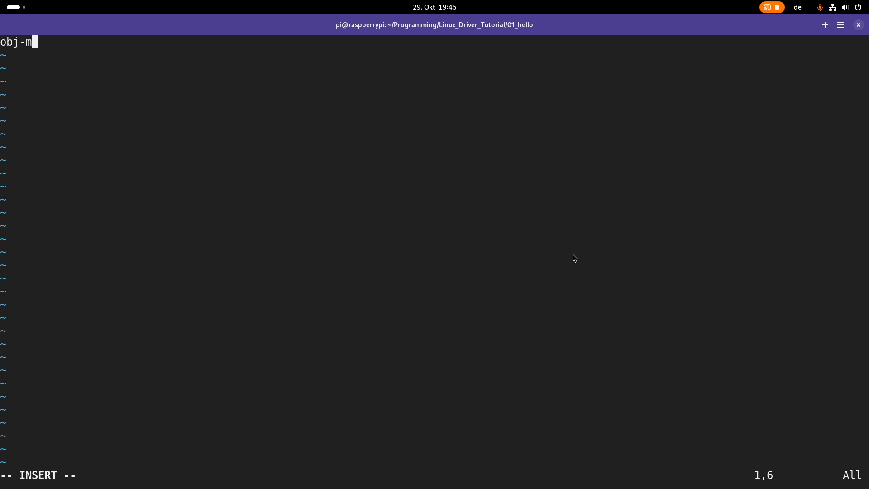
pyautogui.write('+= hello.')
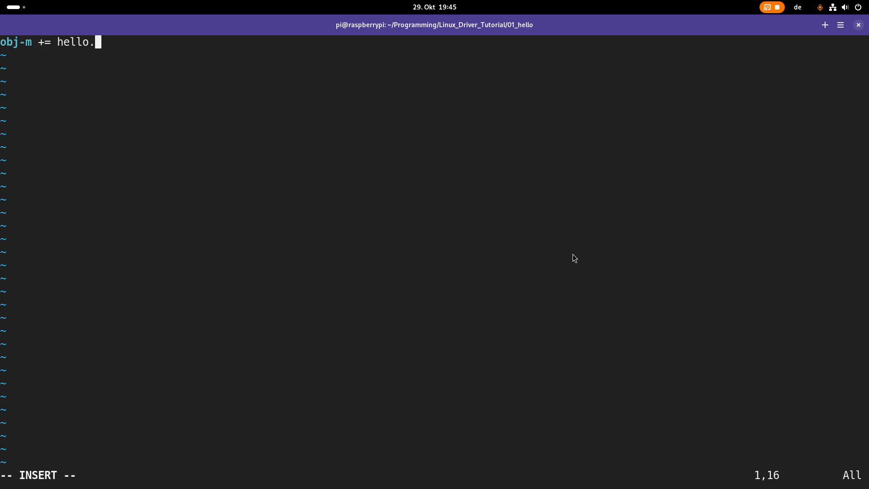
pyautogui.write('o')
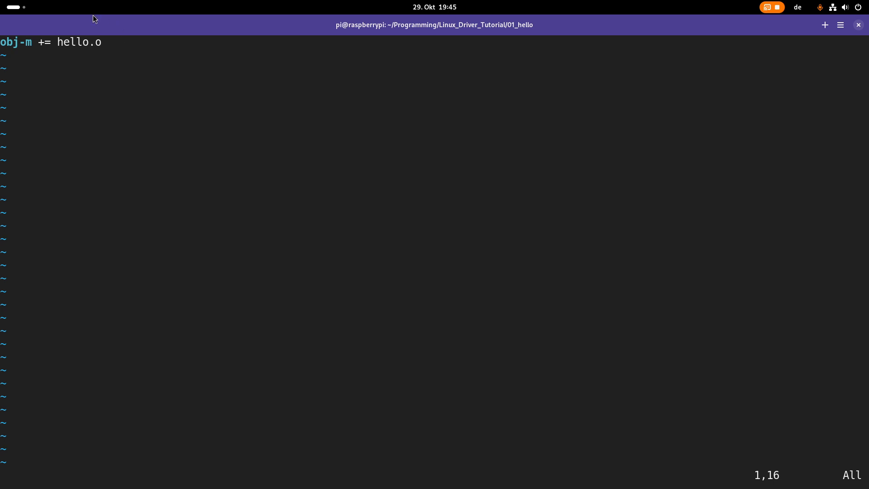
pyautogui.moveTo(98, 59)
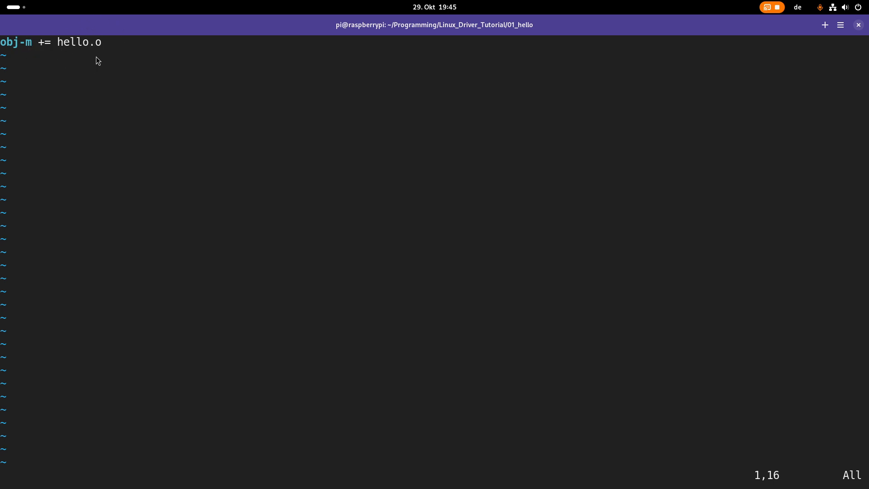
pyautogui.moveTo(14, 48)
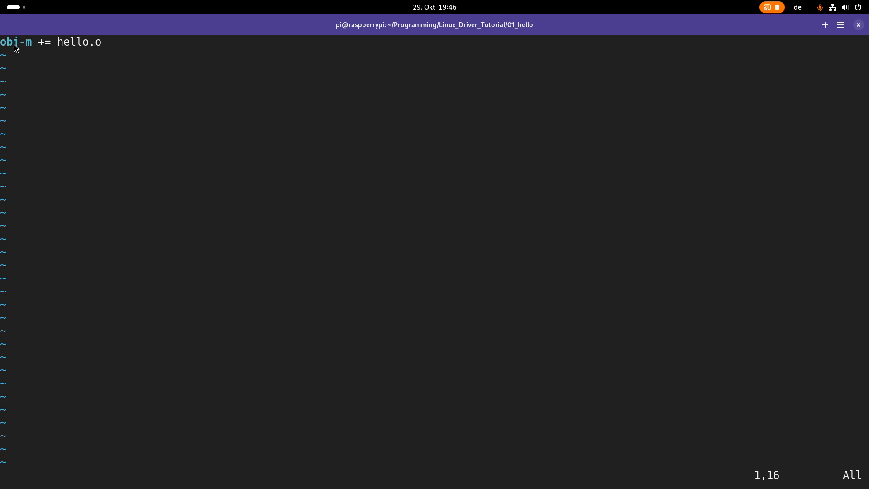
pyautogui.moveTo(62, 56)
pyautogui.write('all:')
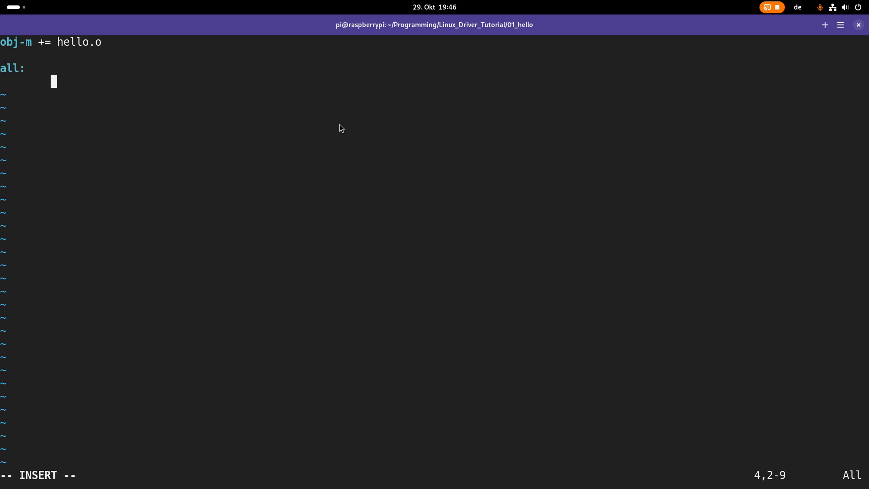
# - Write the all target: make -C /lib/modules/$(shell uname -r)/build M=$(PWD) modules
pyautogui.write('make -C')
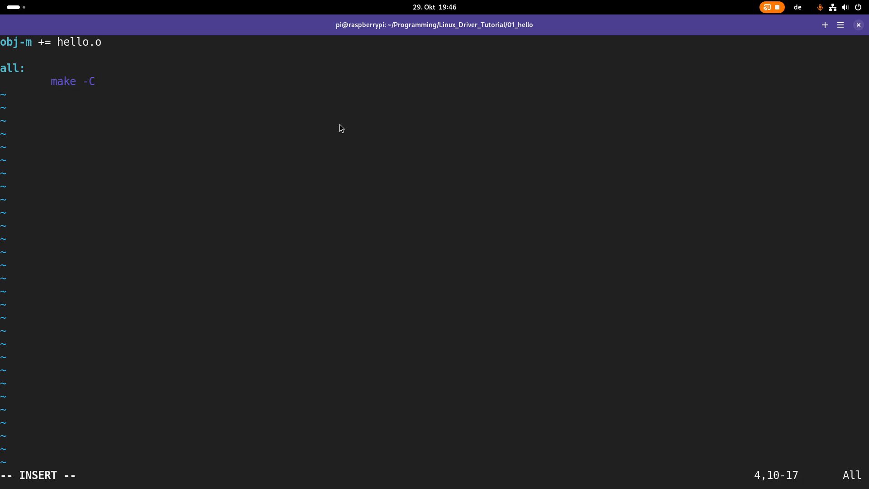
pyautogui.write('/lib')
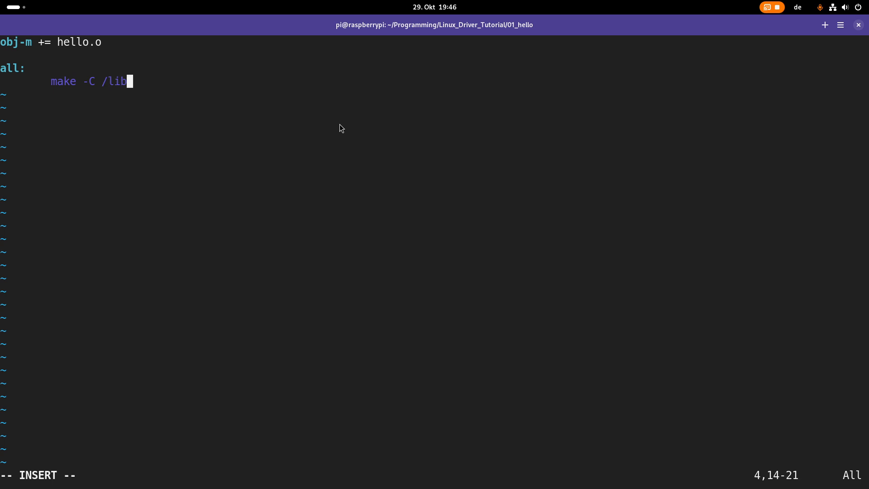
pyautogui.write('modules')
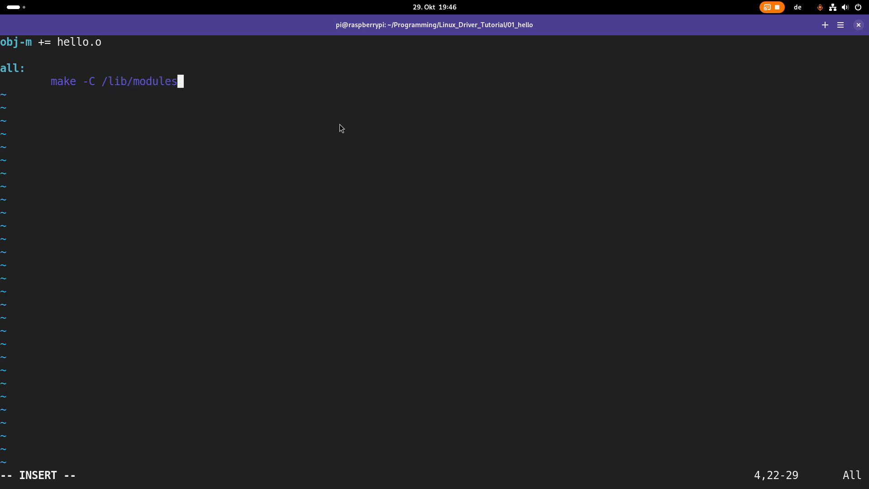
pyautogui.write('/$(shell')
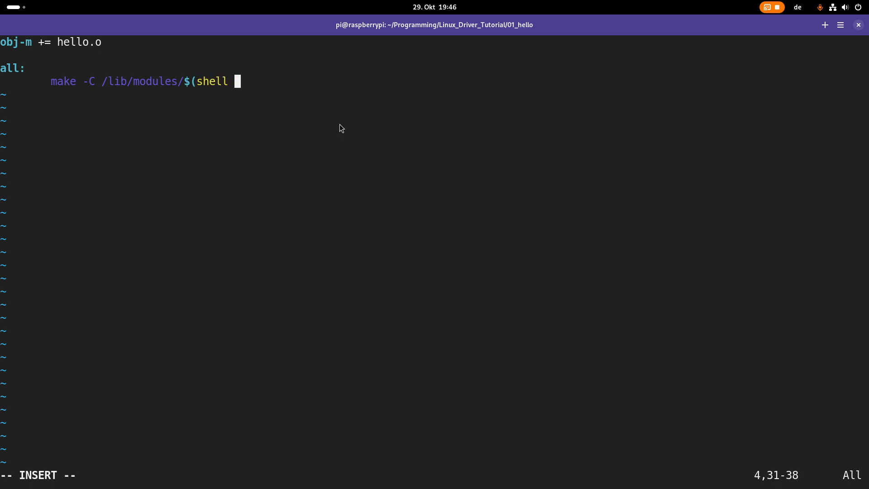
pyautogui.write('uname')
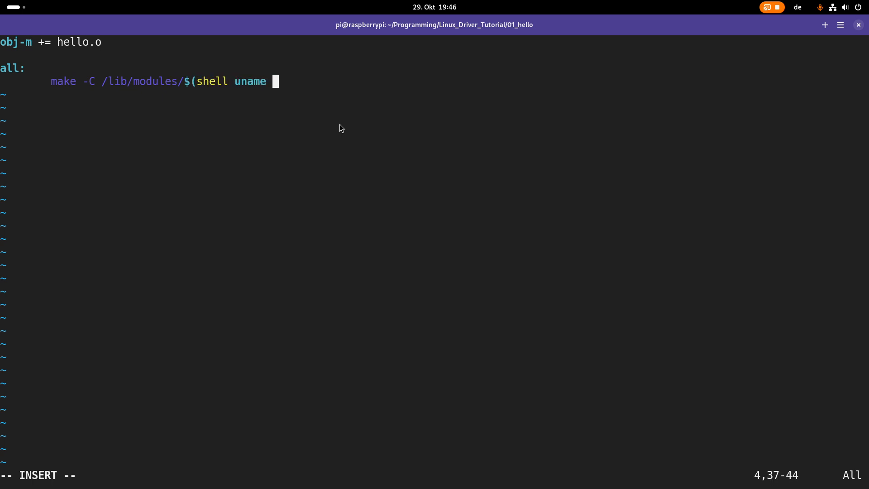
pyautogui.write('-r')
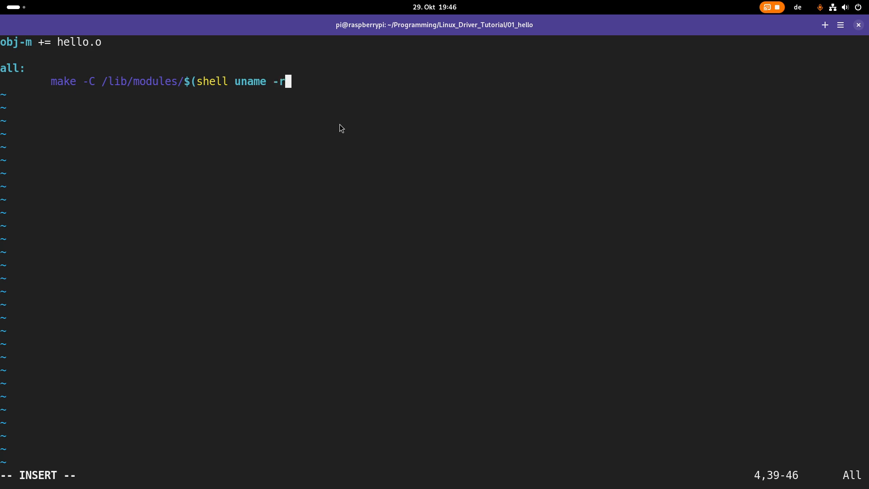
pyautogui.write(')/build M=')
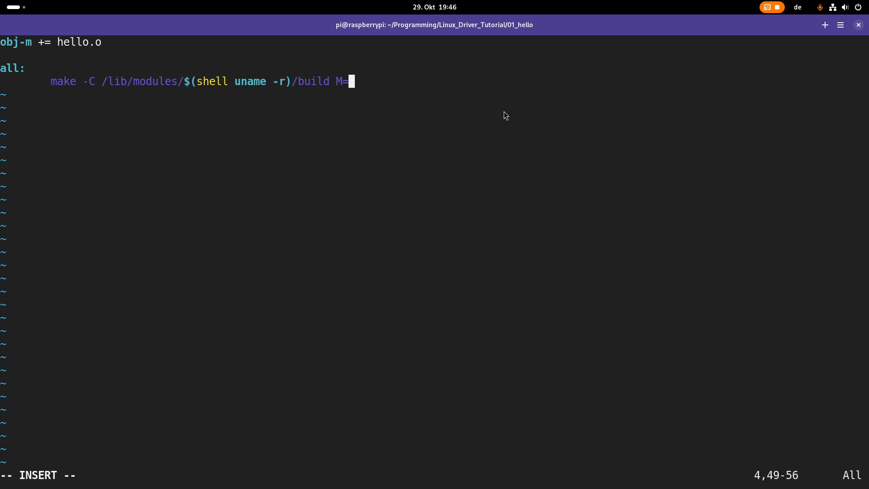
pyautogui.write('$(PWD')
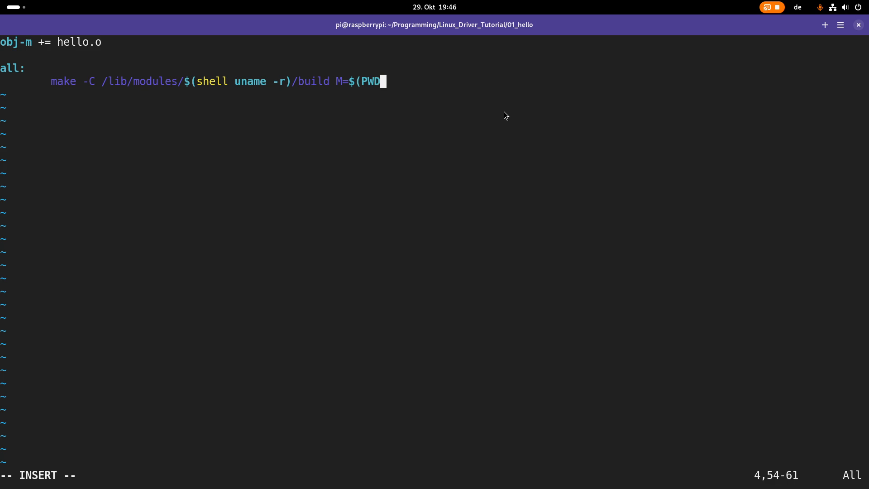
pyautogui.write(')')
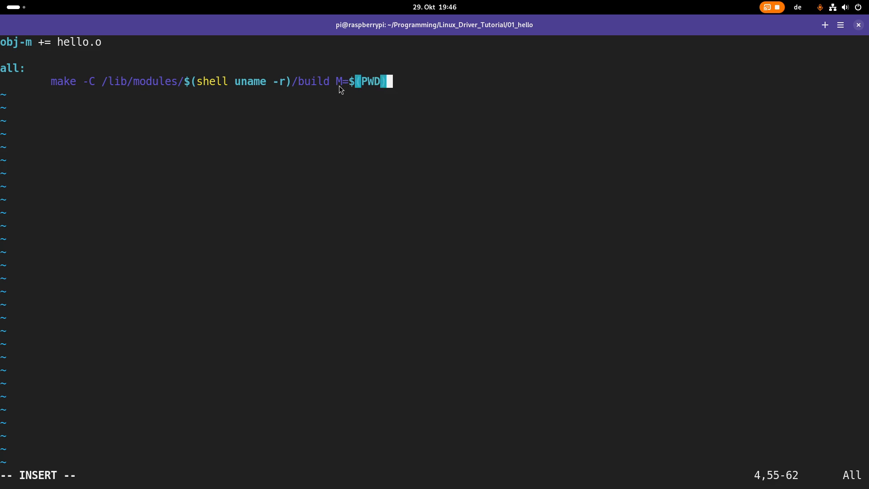
pyautogui.moveTo(369, 89)
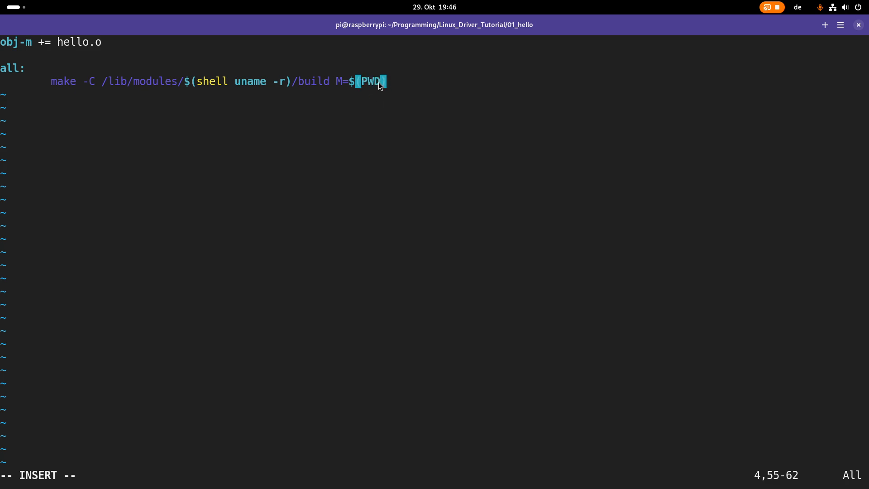
pyautogui.write(')')
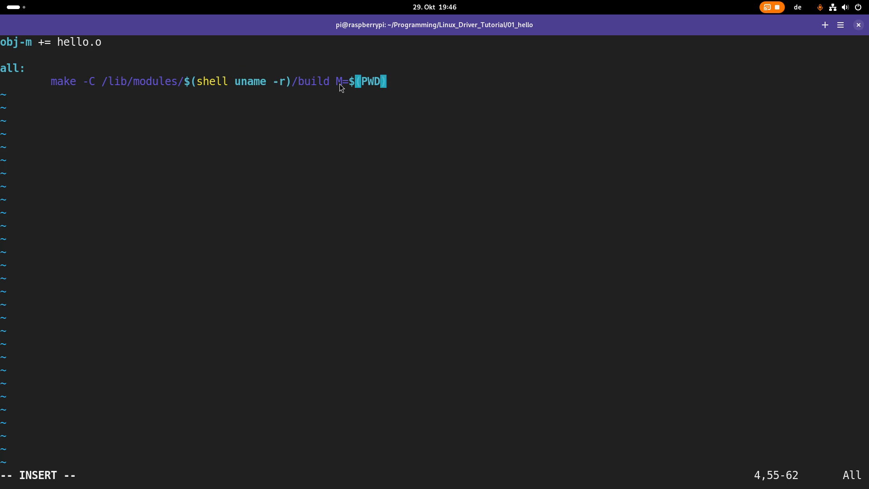
pyautogui.moveTo(481, 95)
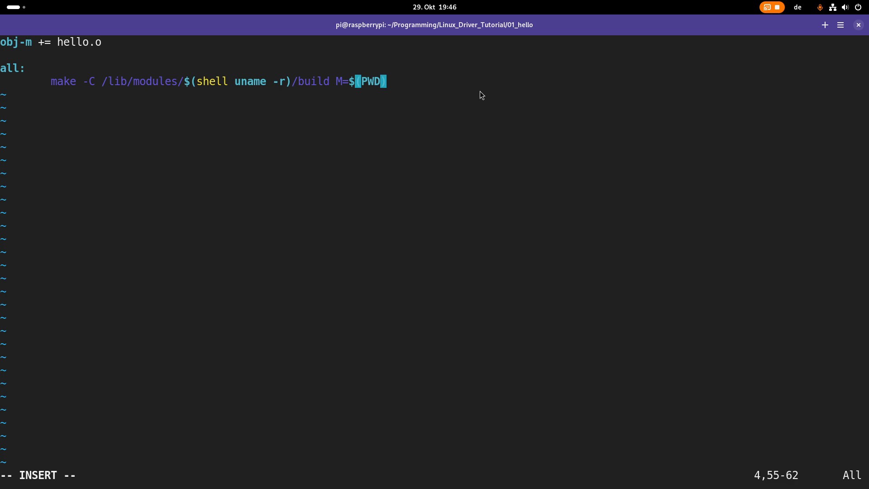
pyautogui.write('mod')
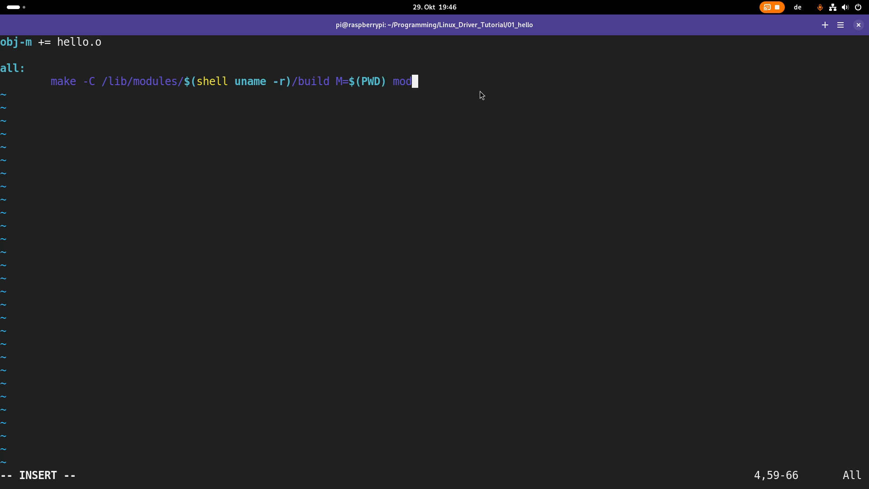
pyautogui.write('ules')
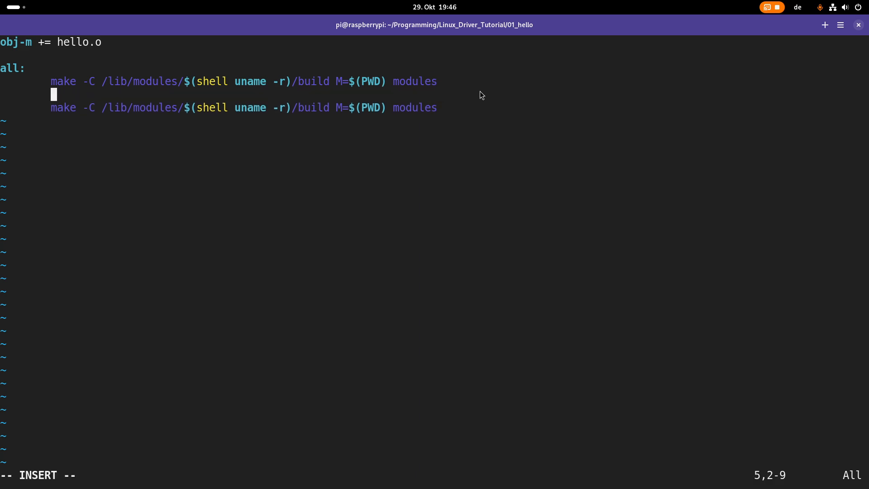
# - Add a clean: target running the same make command with clean, then save with :x
pyautogui.write('clean:')
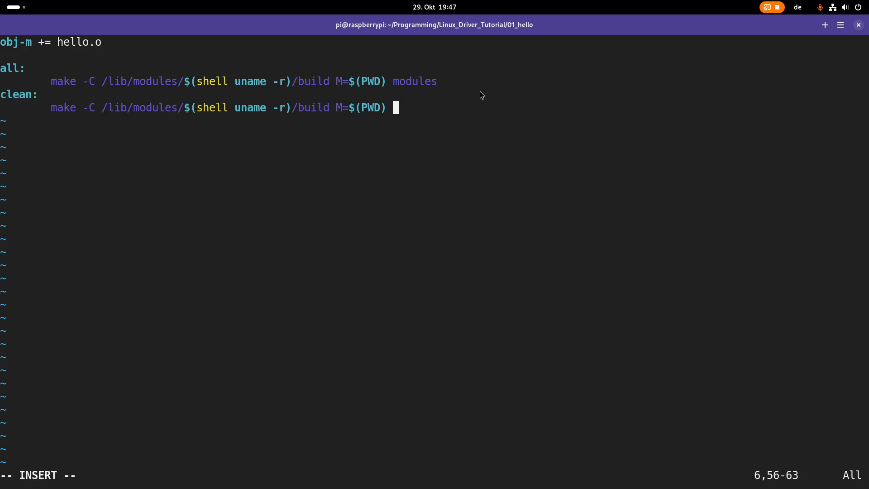
pyautogui.write('clean')
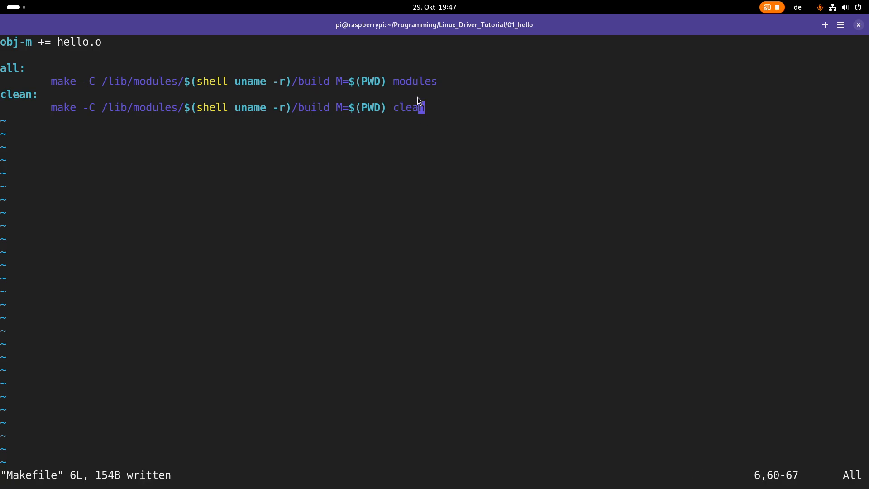
pyautogui.moveTo(415, 125)
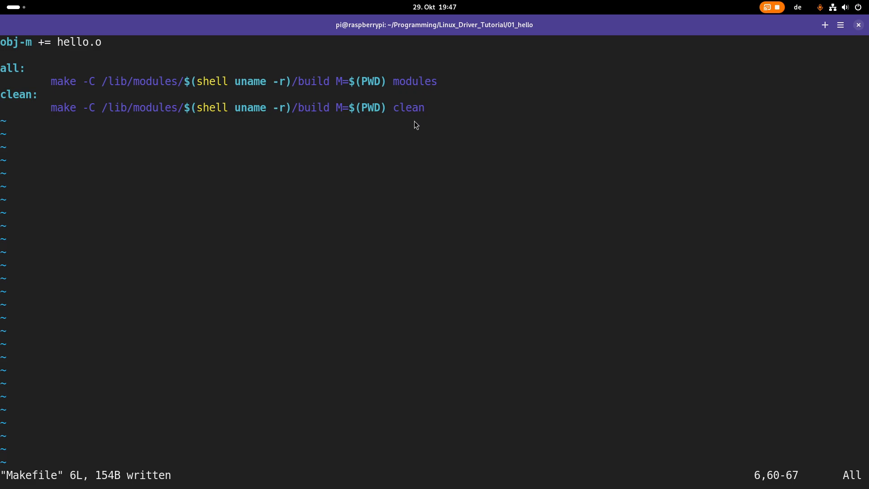
pyautogui.write(':x')
pyautogui.write('ls')
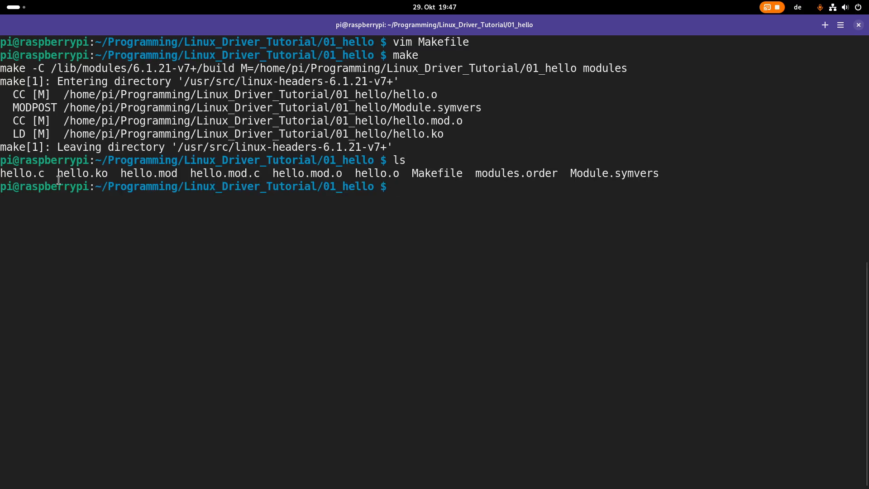
# - Highlight the newly built hello.ko in the listing and start tmux
pyautogui.doubleClick(81, 173)
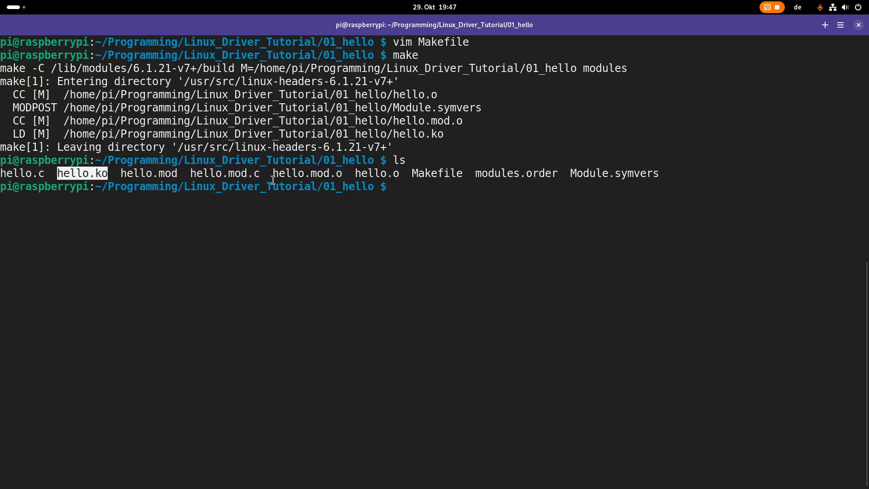
pyautogui.write('tmu')
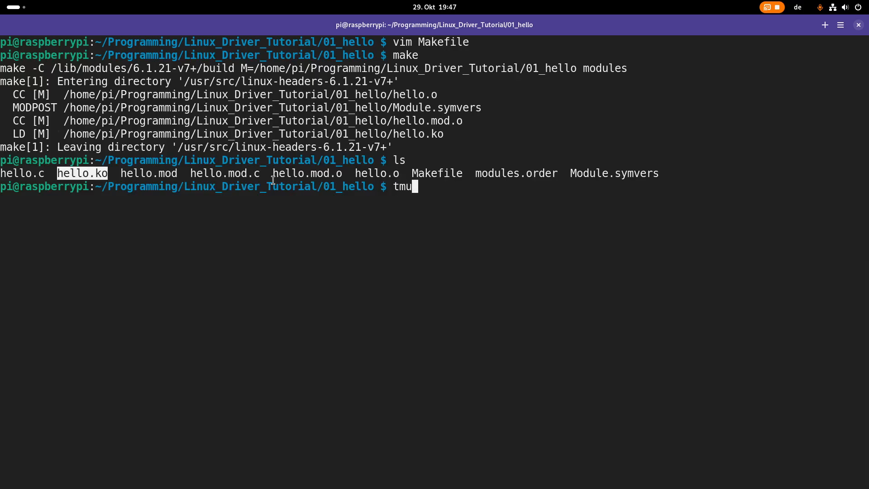
pyautogui.write('x')
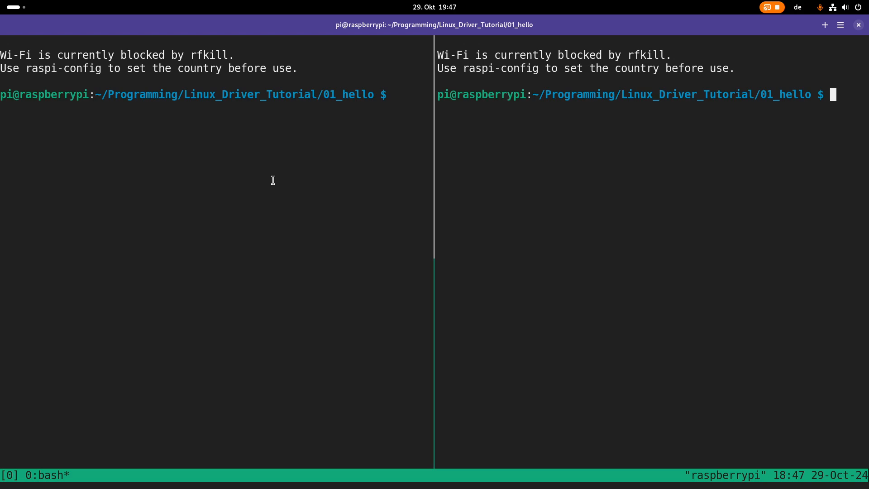
# - Enter sudo dmesg -W in the right tmux pane to follow the kernel log
pyautogui.write('sudo dm')
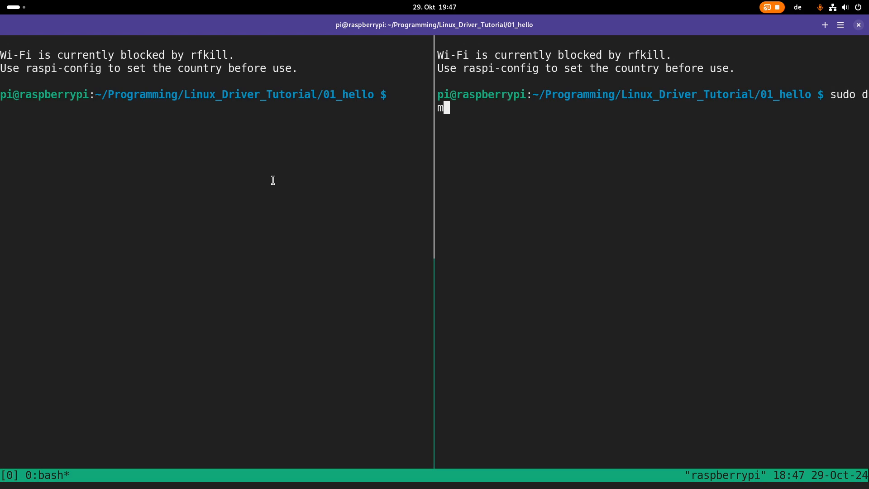
pyautogui.write('esg -W')
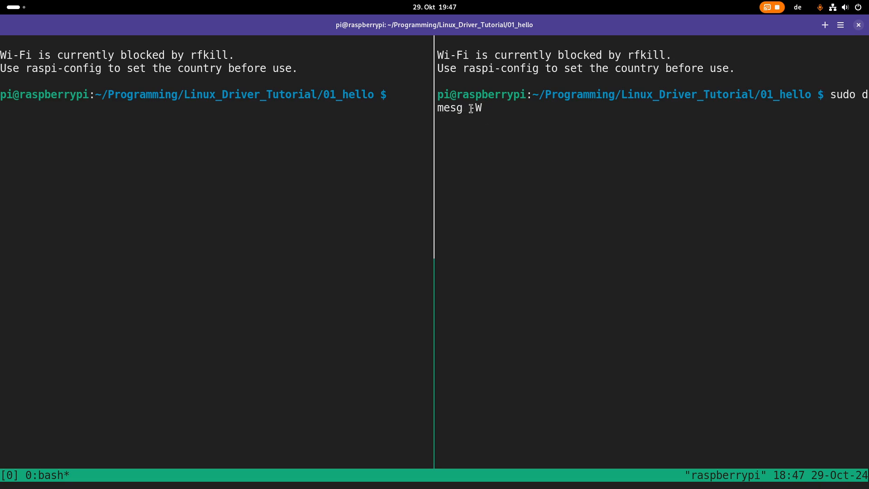
pyautogui.write('-')
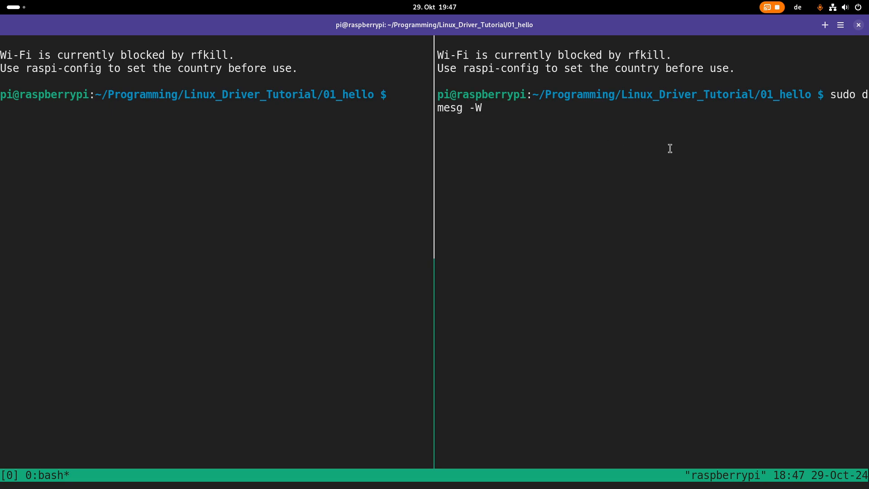
pyautogui.moveTo(679, 255)
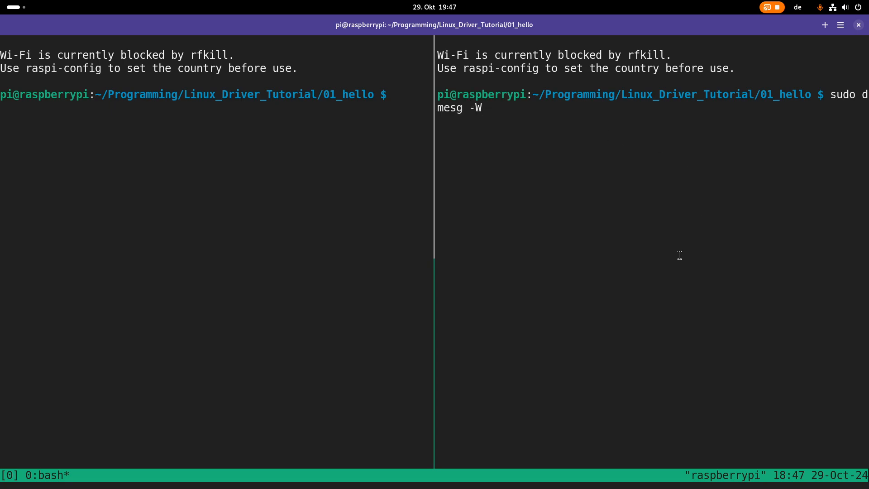
pyautogui.moveTo(735, 231)
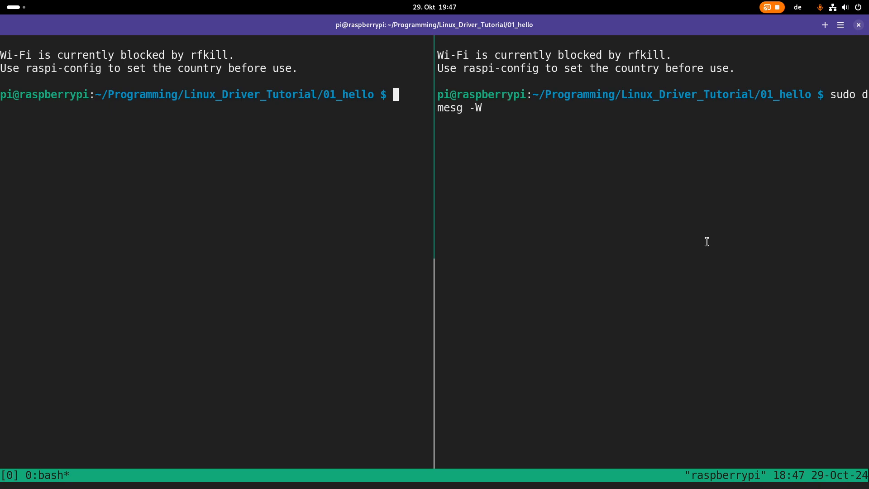
# - Run 'sudo insmod hello.ko' and highlight the out-of-tree module taint warning in the log
pyautogui.write('sudo')
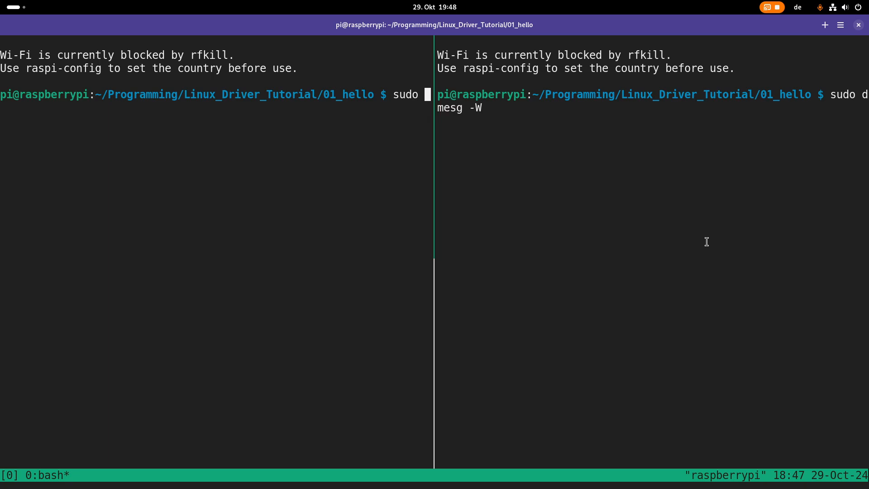
pyautogui.write('insmod')
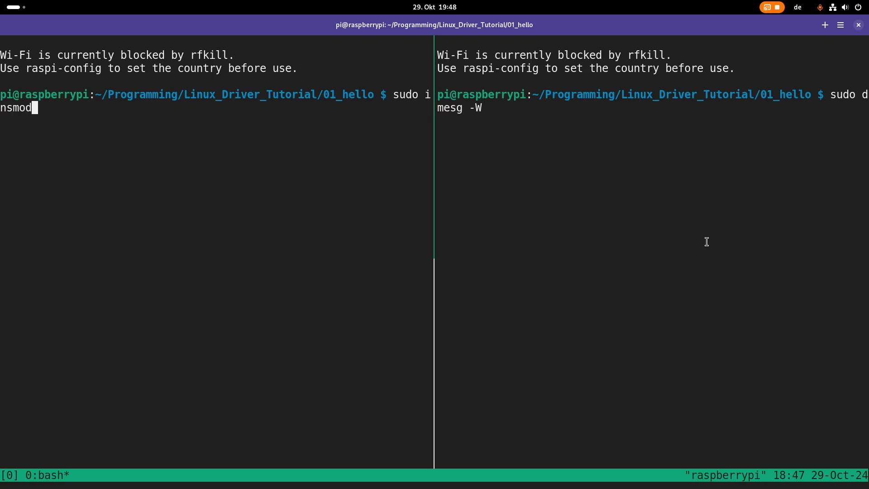
pyautogui.write('hello.k')
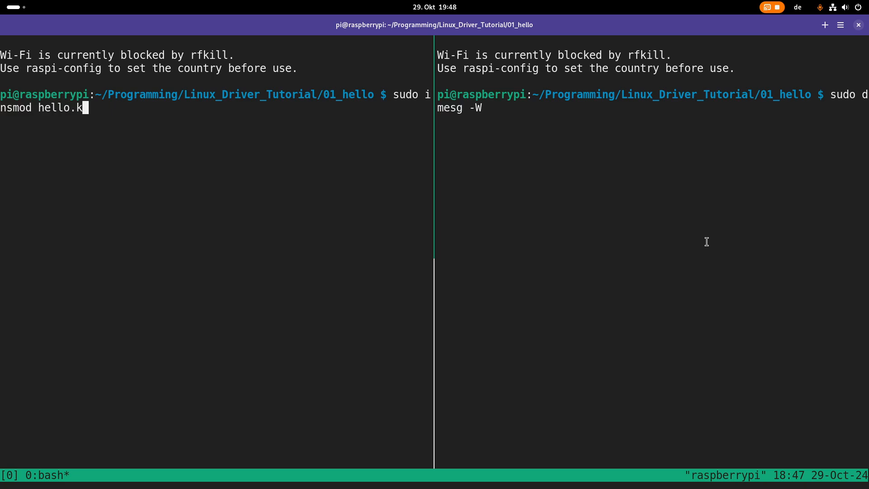
pyautogui.write('o')
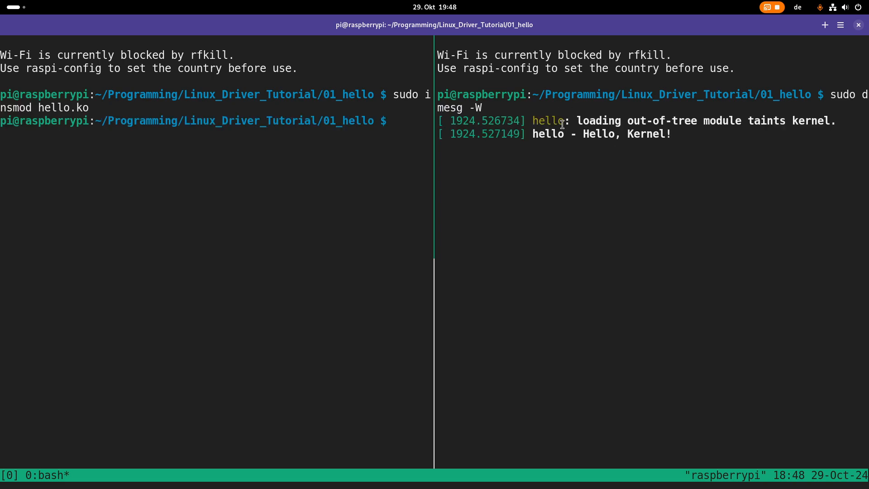
pyautogui.moveTo(561, 118)
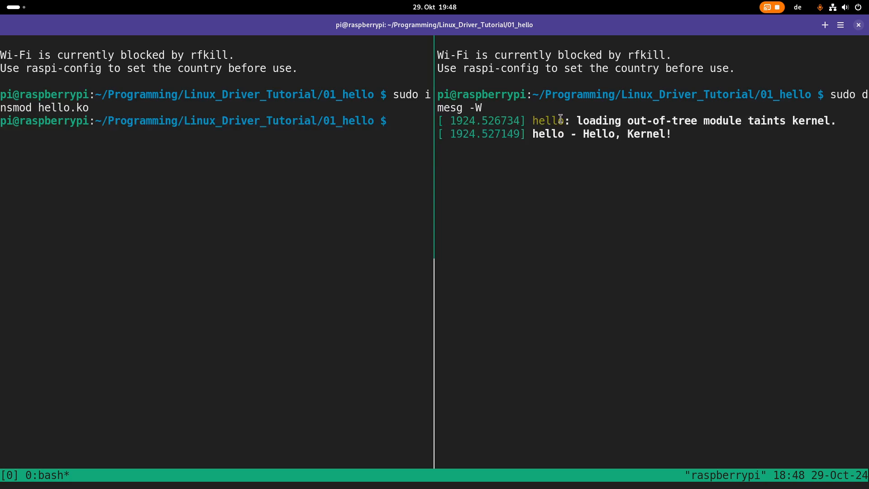
pyautogui.moveTo(580, 120); pyautogui.dragTo(829, 121)
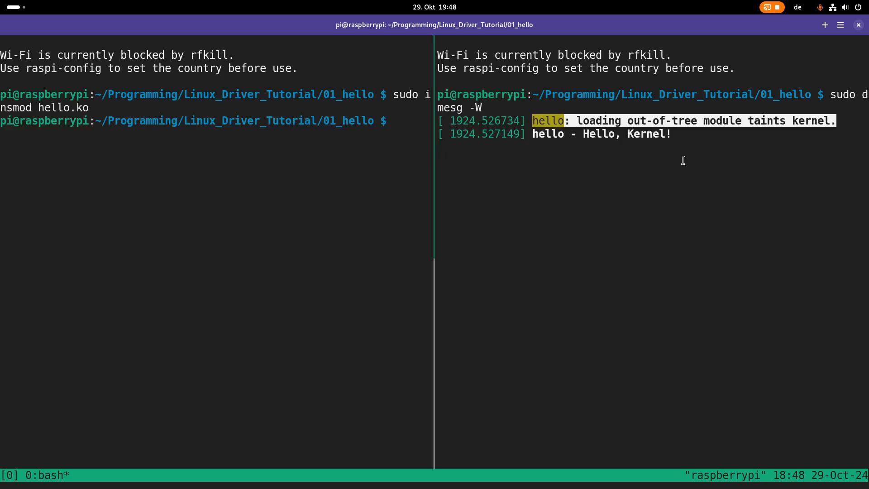
pyautogui.moveTo(778, 104)
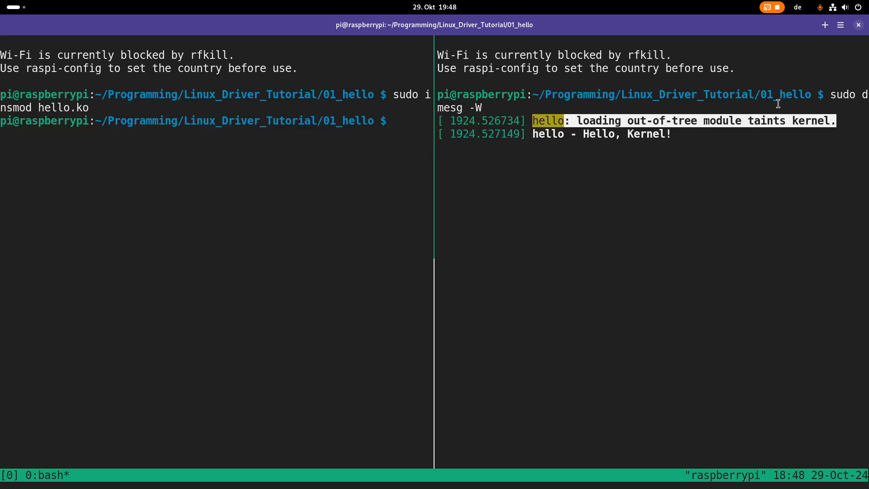
pyautogui.moveTo(743, 115)
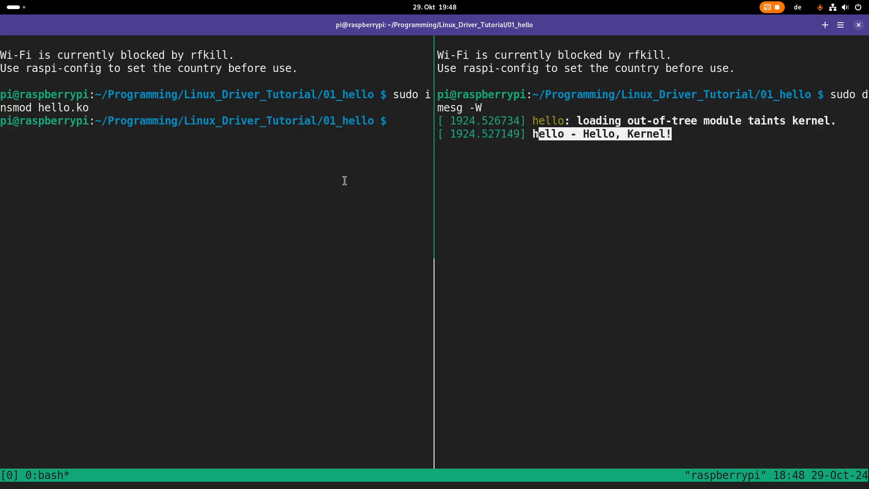
# - Run 'sudo rmmod hello.ko' so the log prints 'hello - Goodbye, Kernel!'
pyautogui.write('sudo')
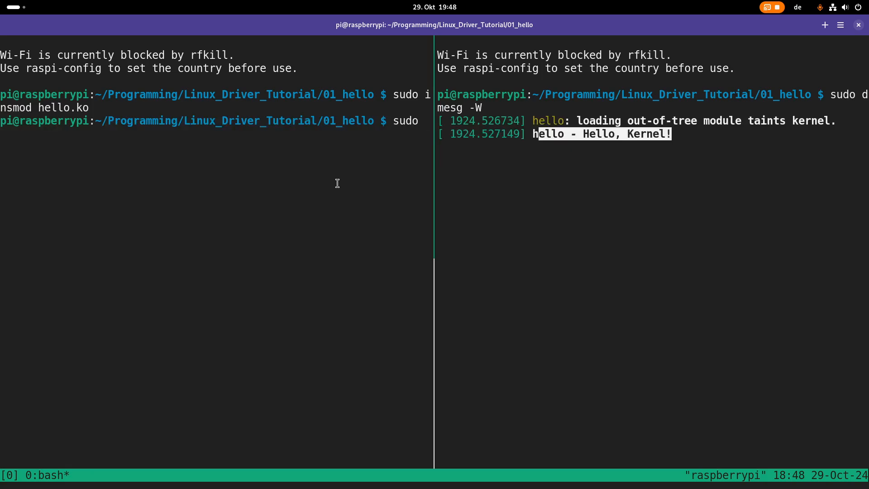
pyautogui.write('rmmo')
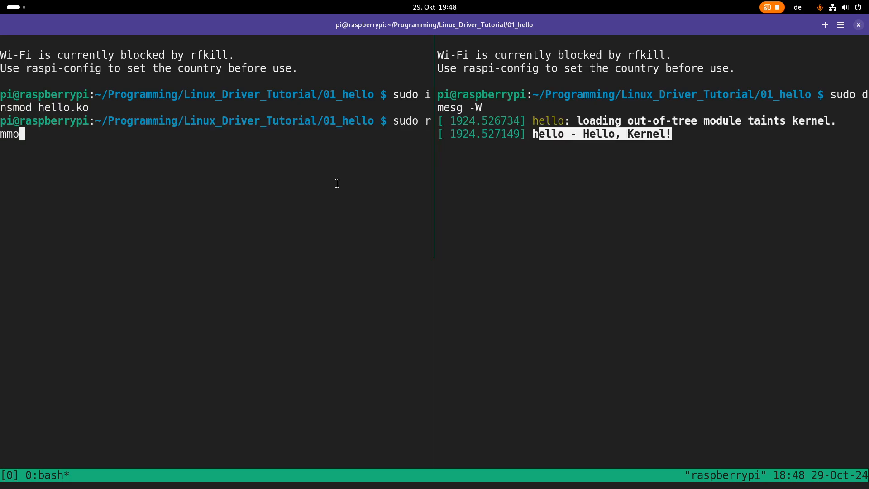
pyautogui.write('hello')
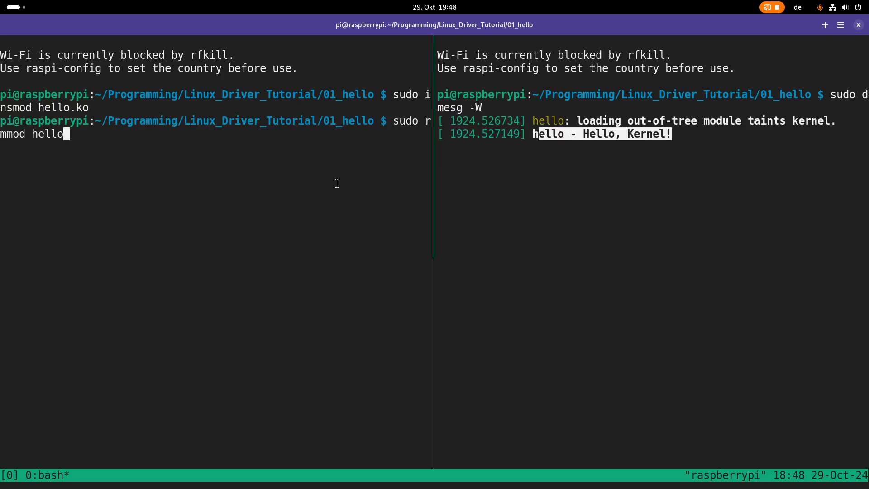
pyautogui.write('.ko')
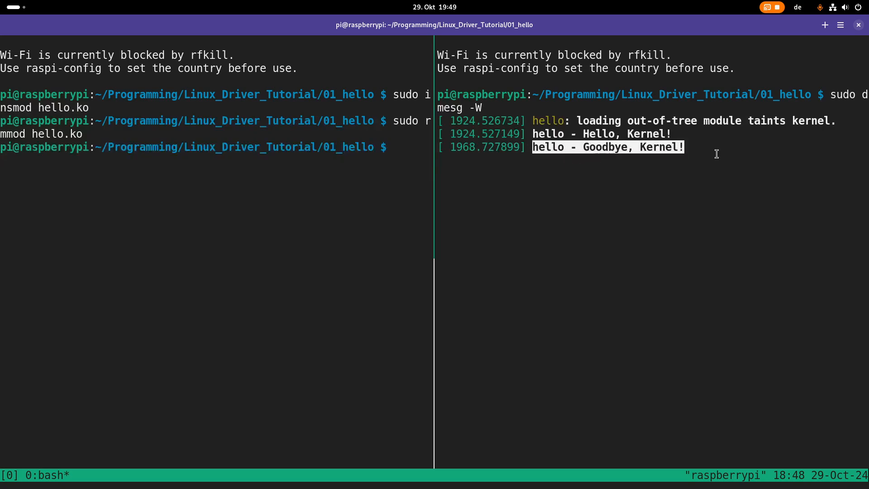
pyautogui.moveTo(750, 139)
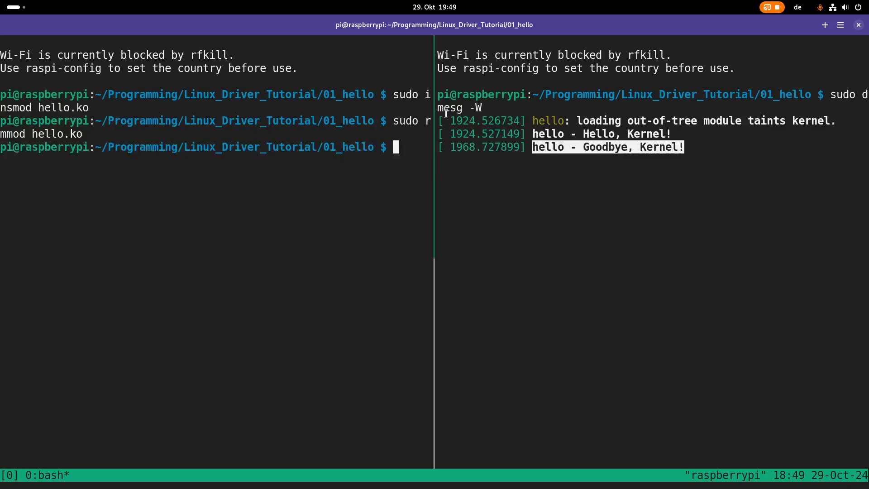
pyautogui.moveTo(257, 175)
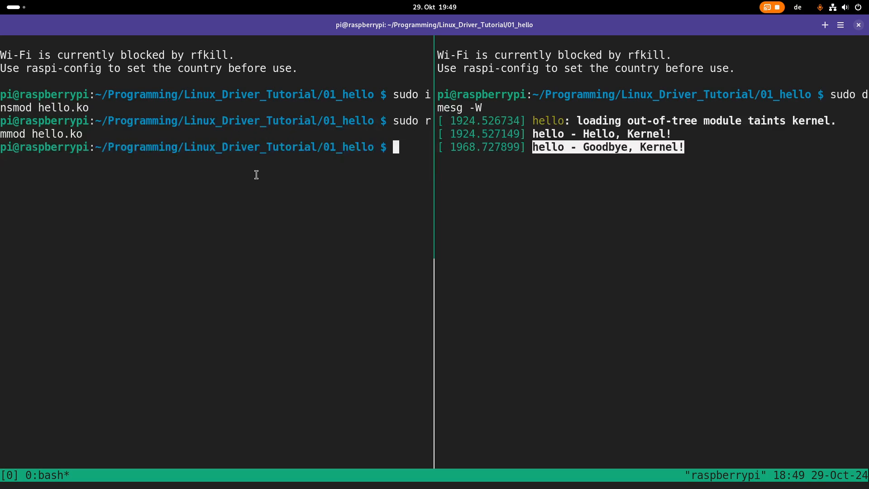